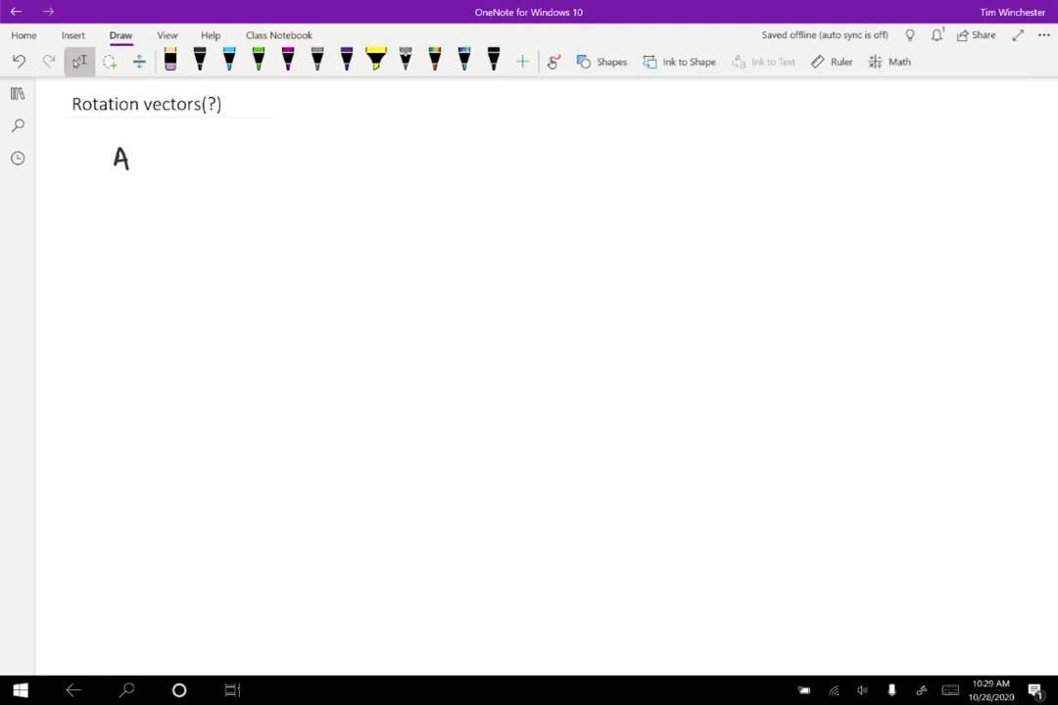
Handwrite 'Are φ, ω, and α vectors or scalars?' and the follow-up 'Direction?' below the title
left_click_drag(138, 159, 274, 164)
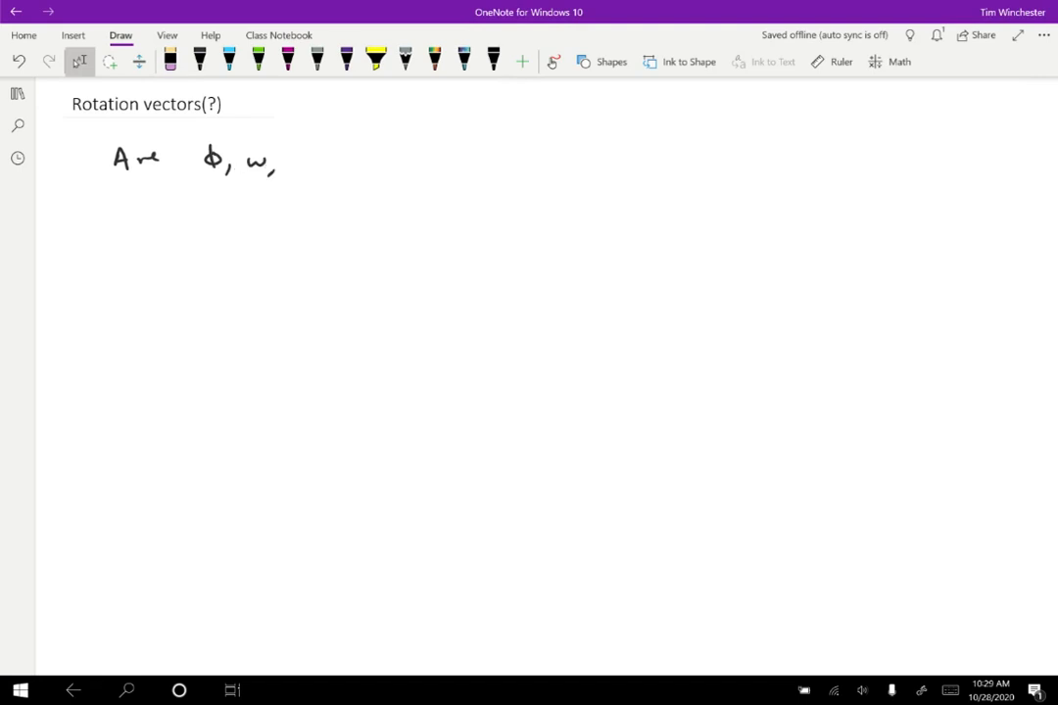
left_click_drag(298, 161, 451, 161)
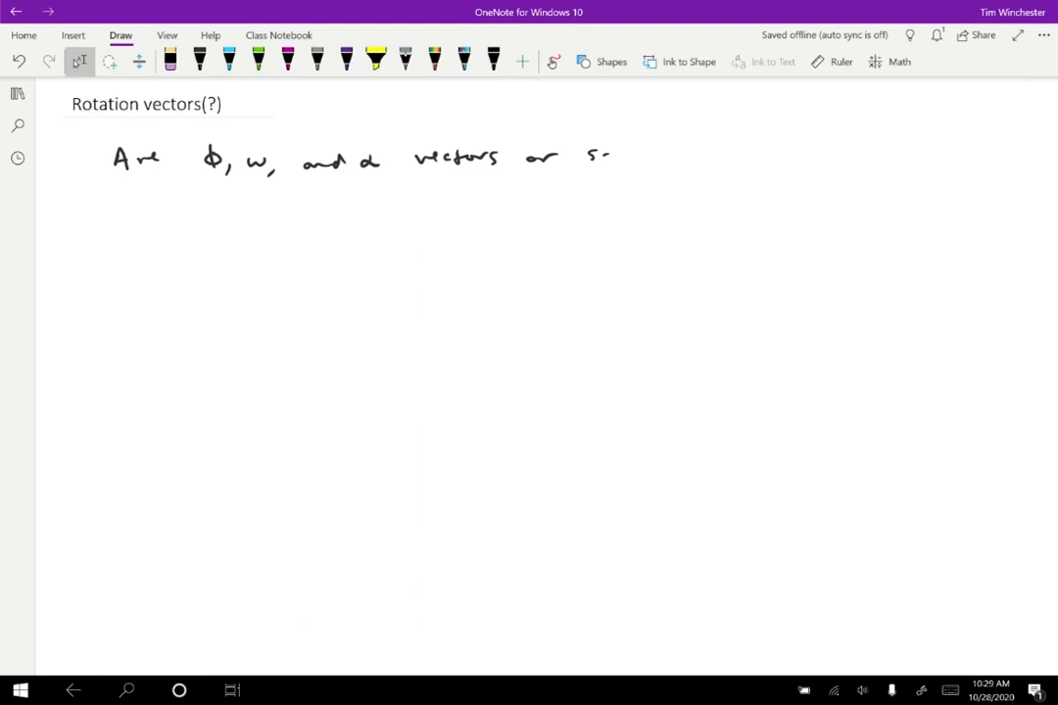
left_click_drag(607, 157, 676, 157)
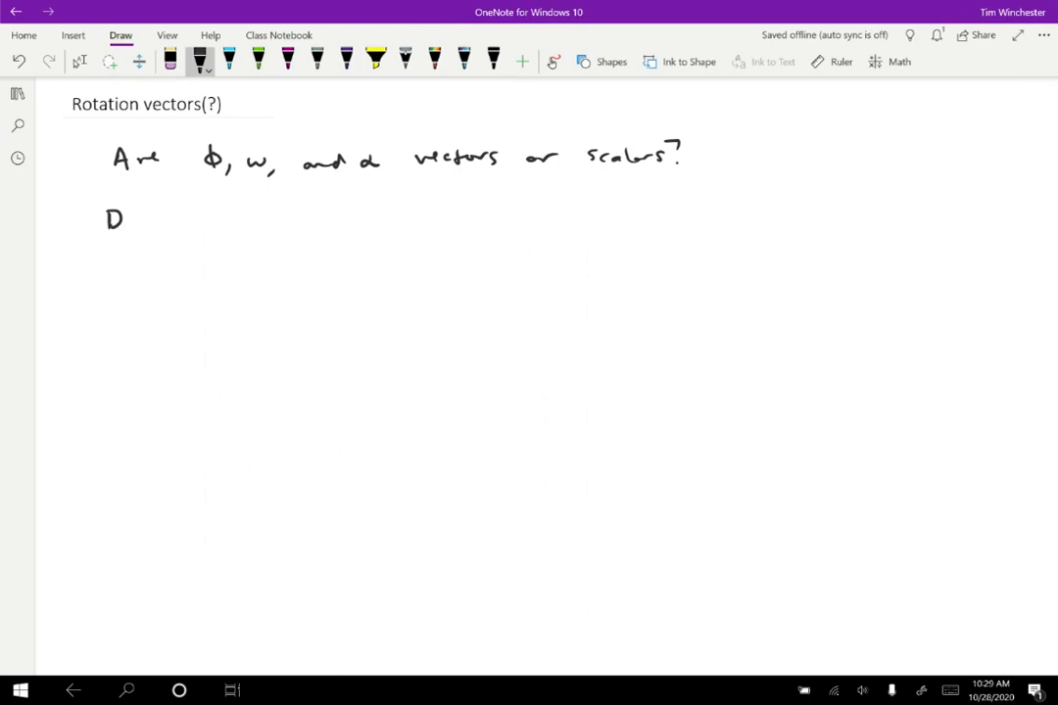
left_click_drag(127, 218, 235, 217)
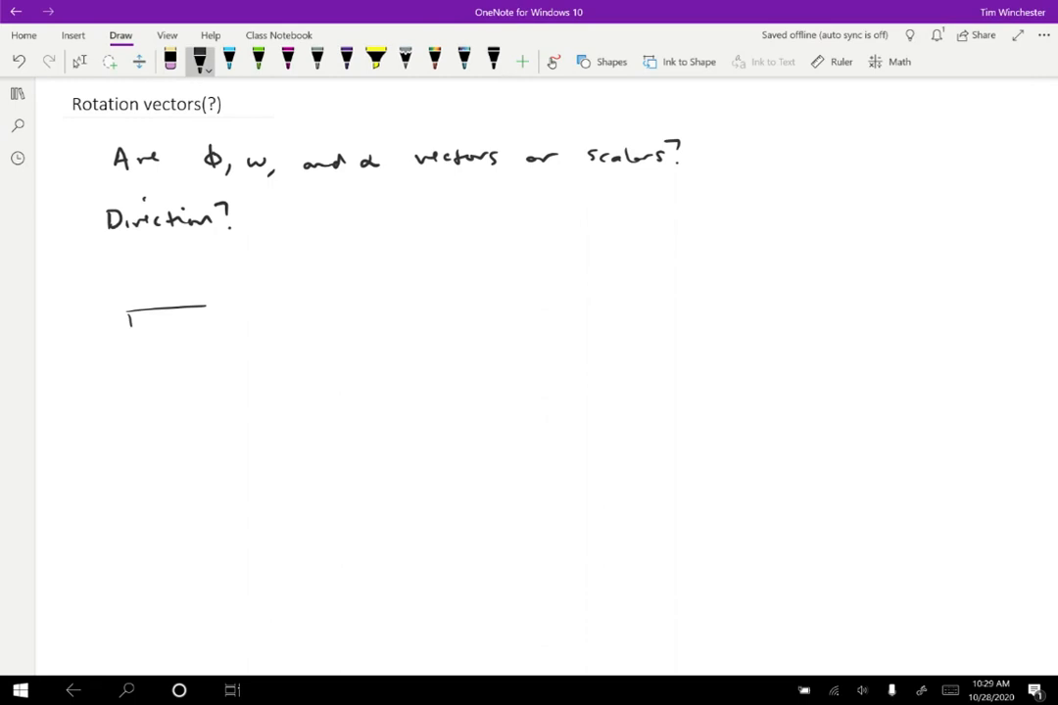
Sketch an upright book with a dashed vertical axis and a curved rotation arrow below it
left_click_drag(206, 303, 127, 411)
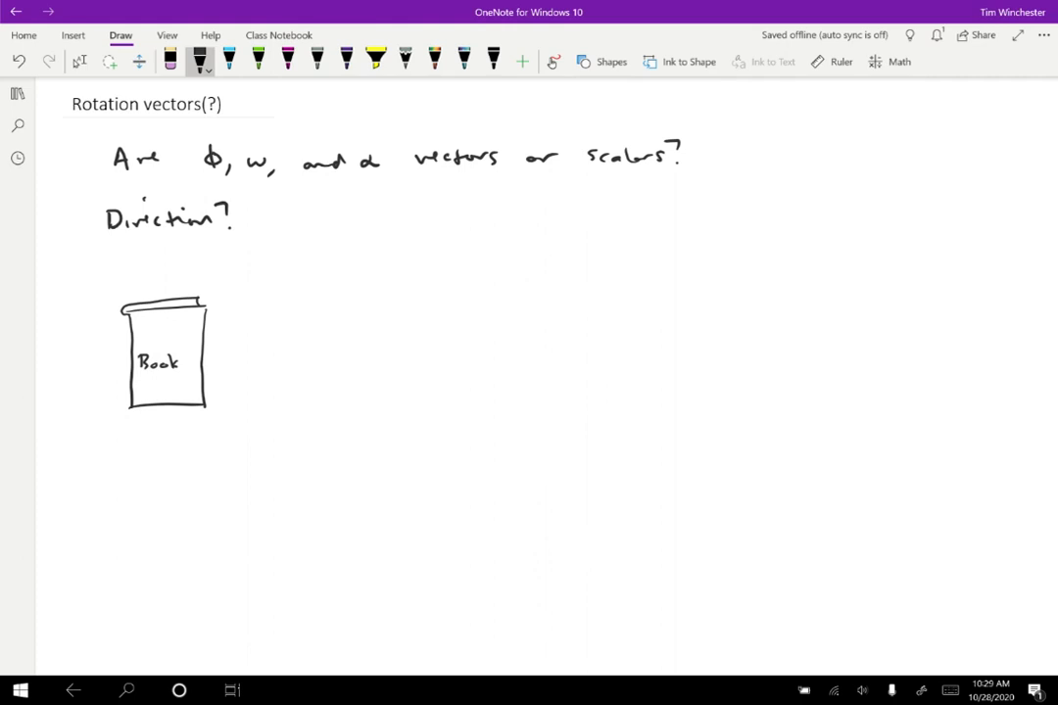
left_click_drag(165, 278, 166, 396)
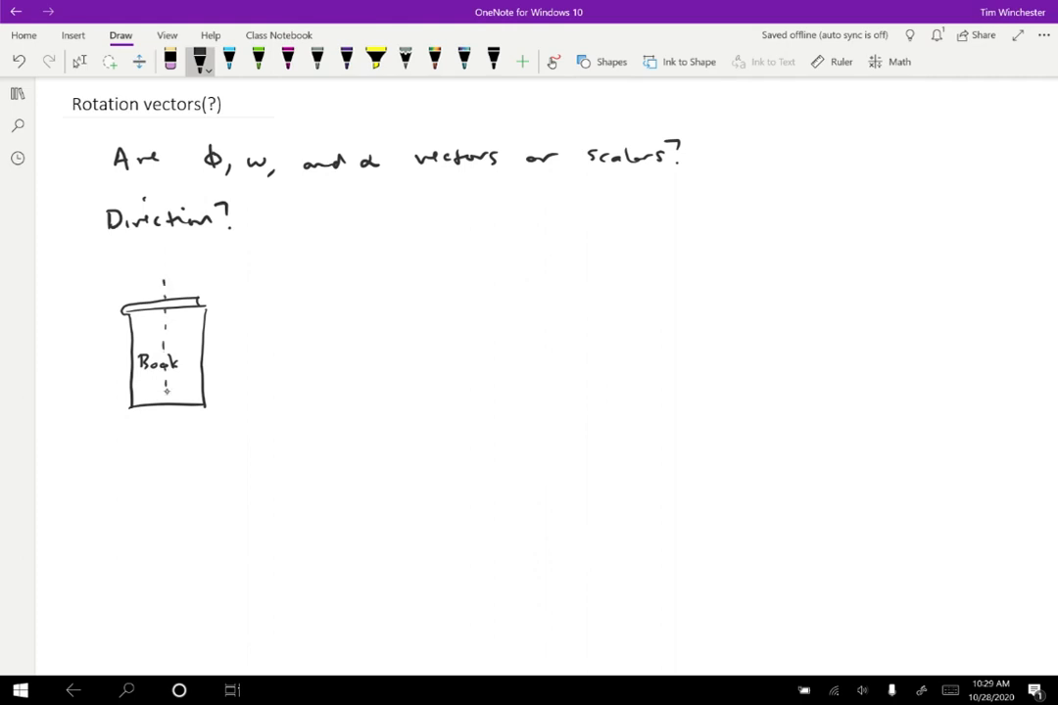
left_click_drag(165, 411, 174, 435)
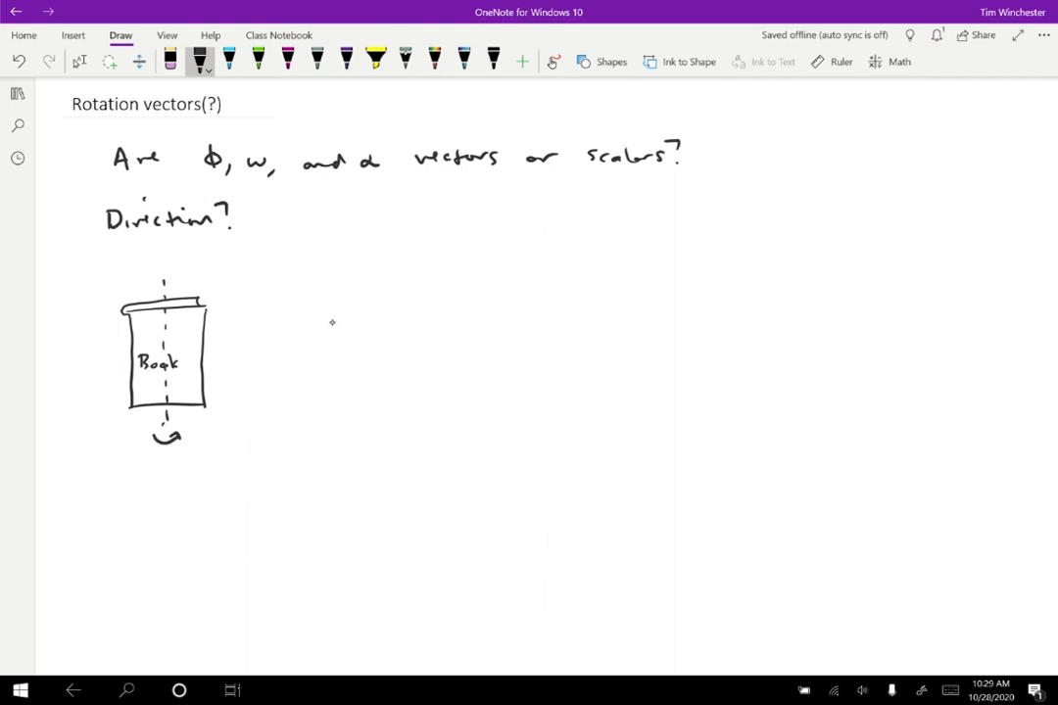
Sketch the narrow edge-on view of the book beside it with lettering on its spine
left_click_drag(341, 315, 331, 405)
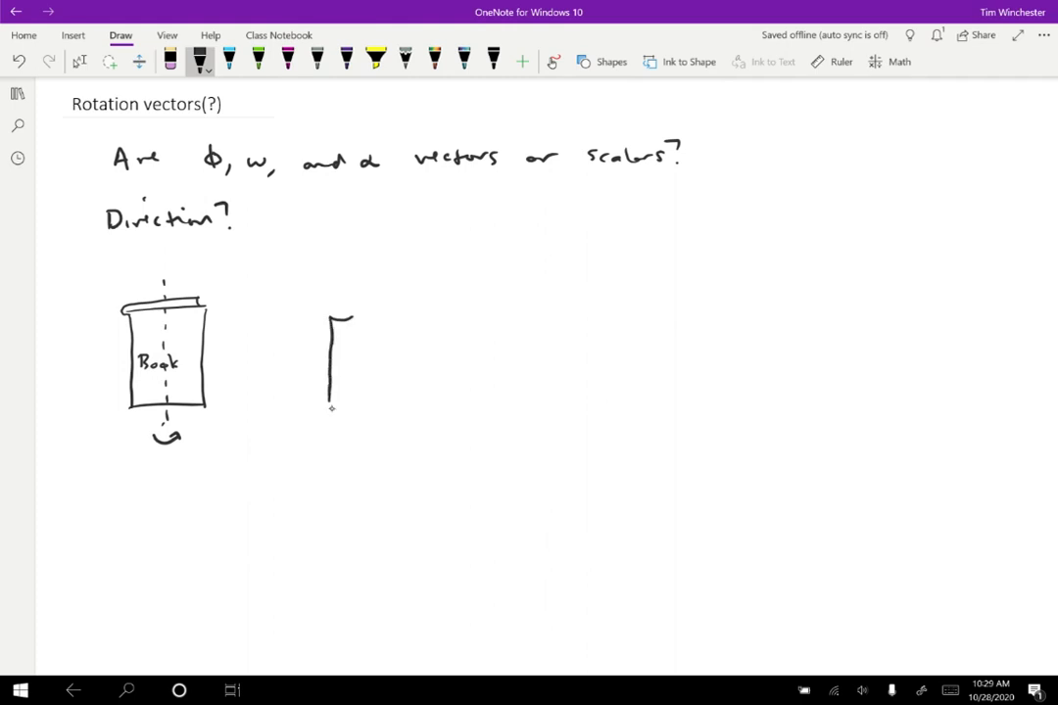
left_click_drag(341, 323, 341, 392)
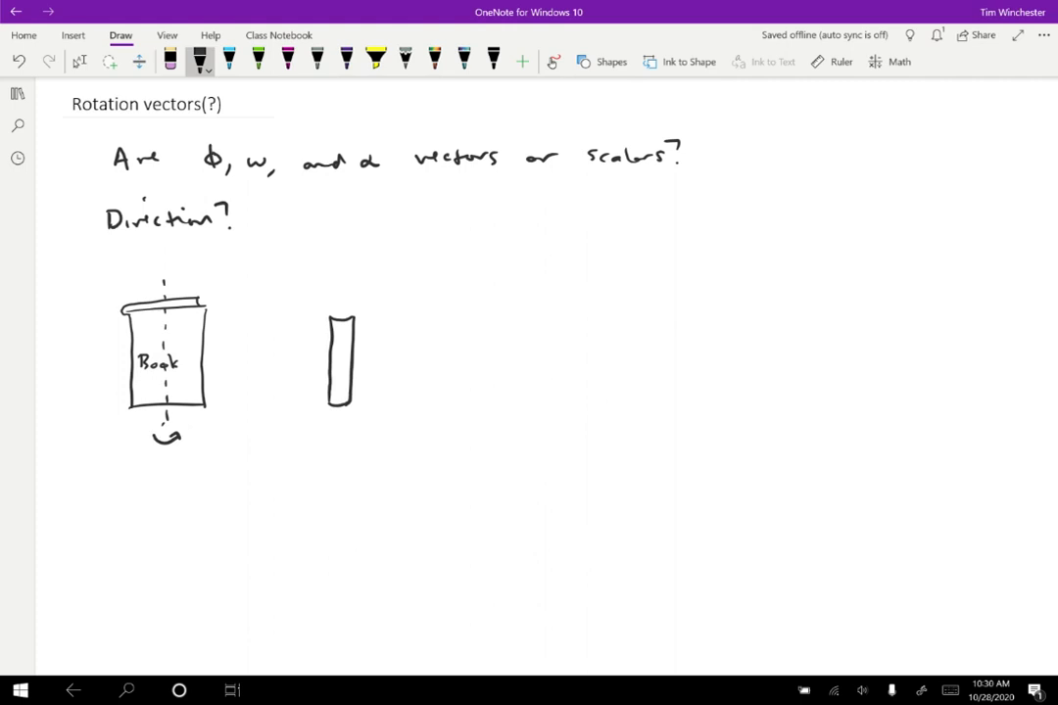
left_click_drag(333, 349, 342, 363)
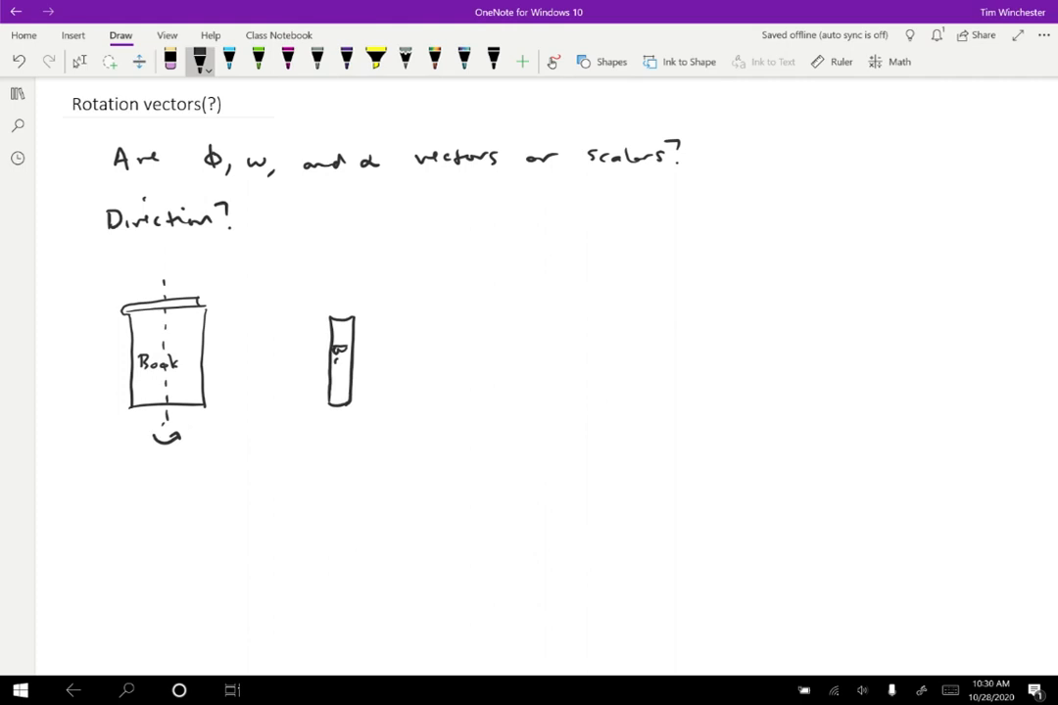
left_click_drag(333, 362, 341, 376)
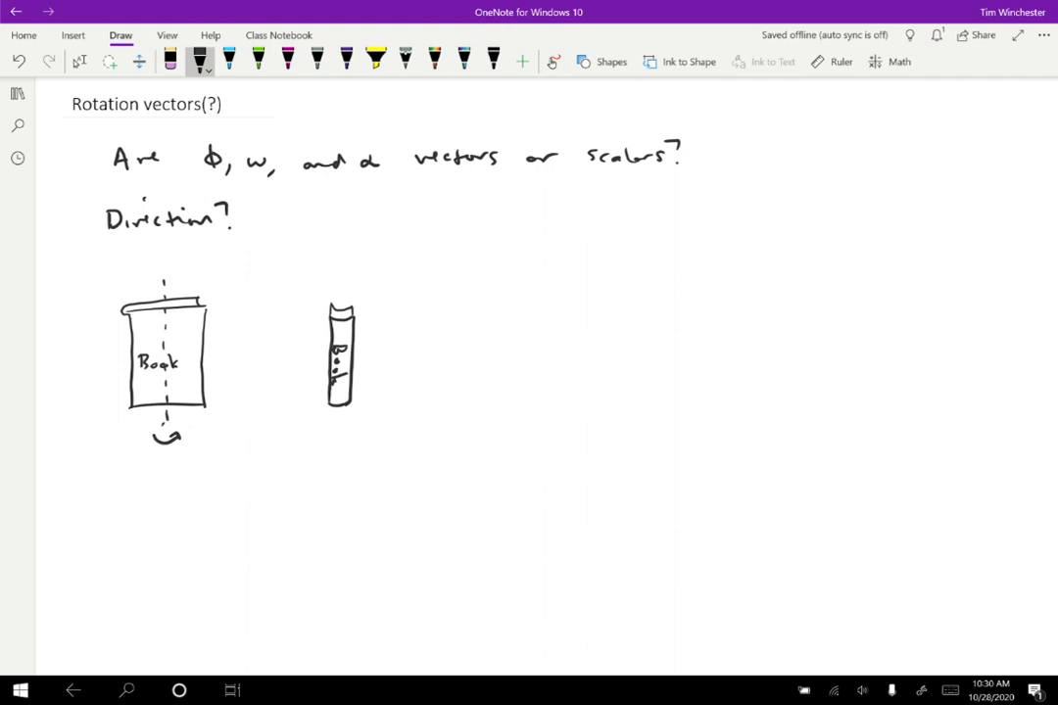
left_click_drag(127, 501, 196, 500)
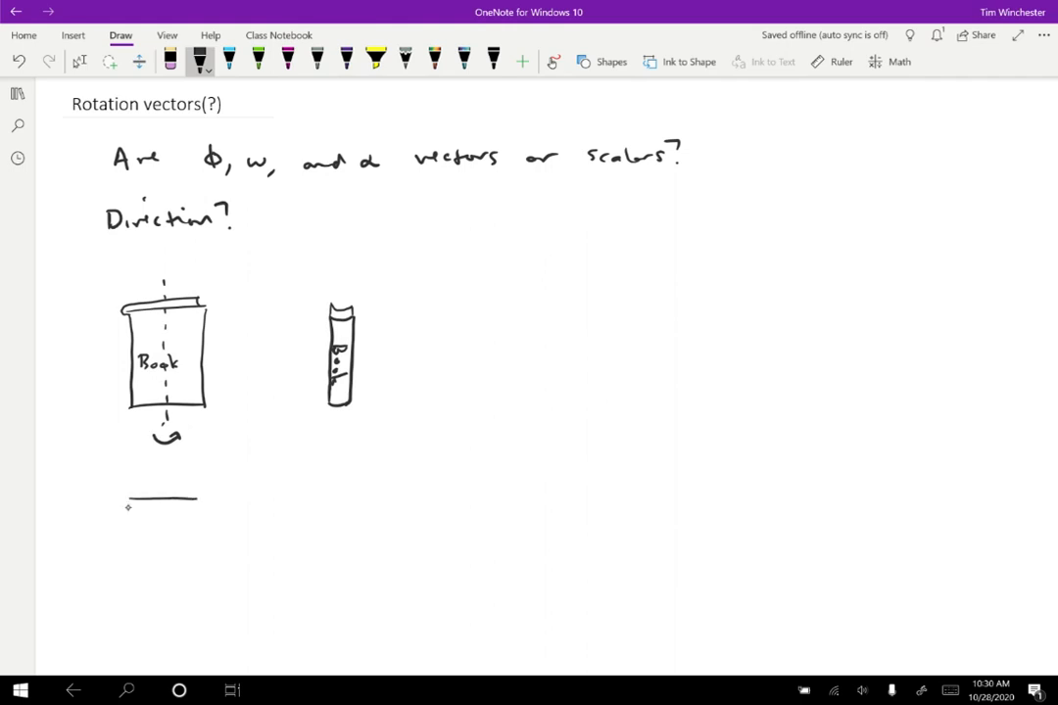
Sketch a second book with a green turning arrow and its sideways-rotated view labelled Book, then answer 'Yes.'
left_click_drag(128, 506, 196, 494)
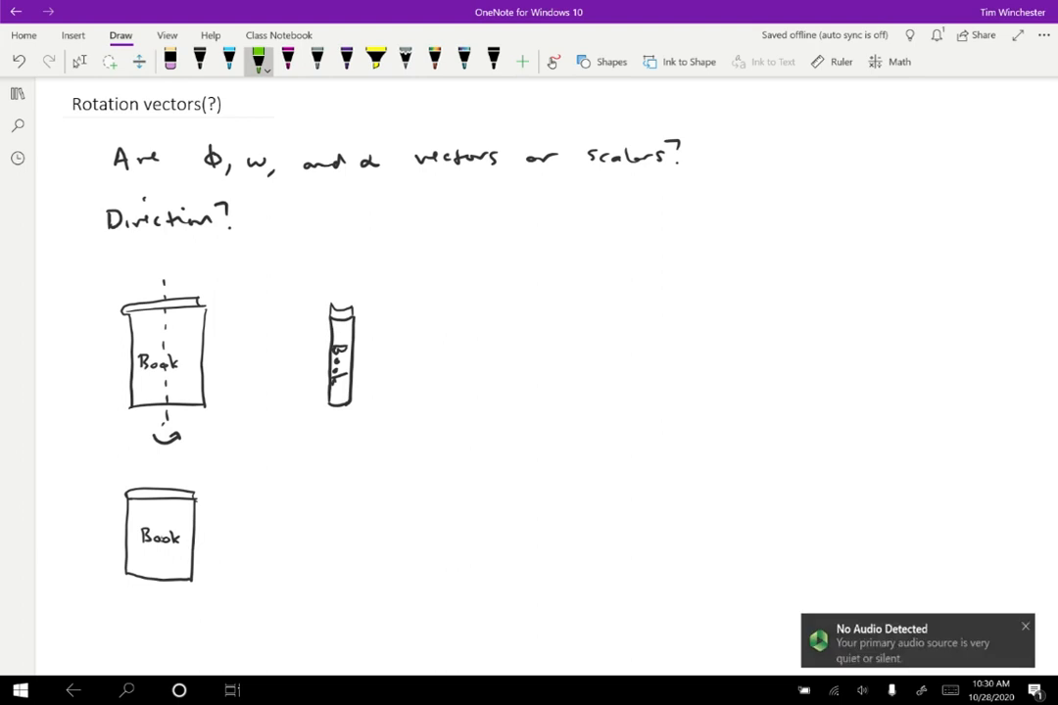
left_click_drag(147, 549, 176, 559)
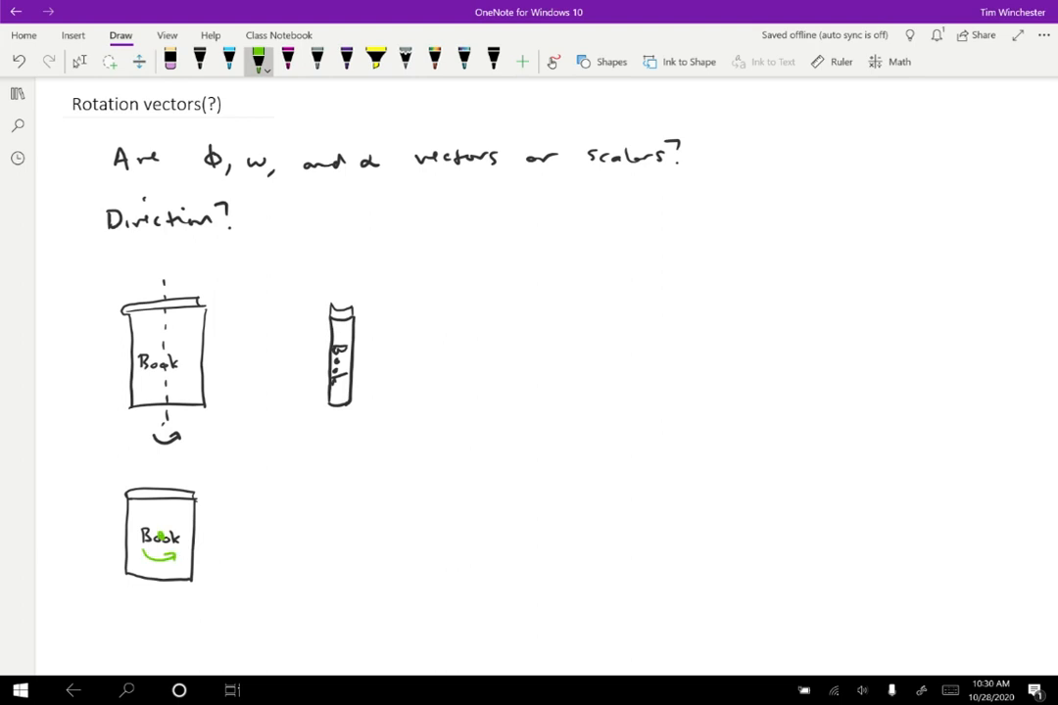
left_click(200, 59)
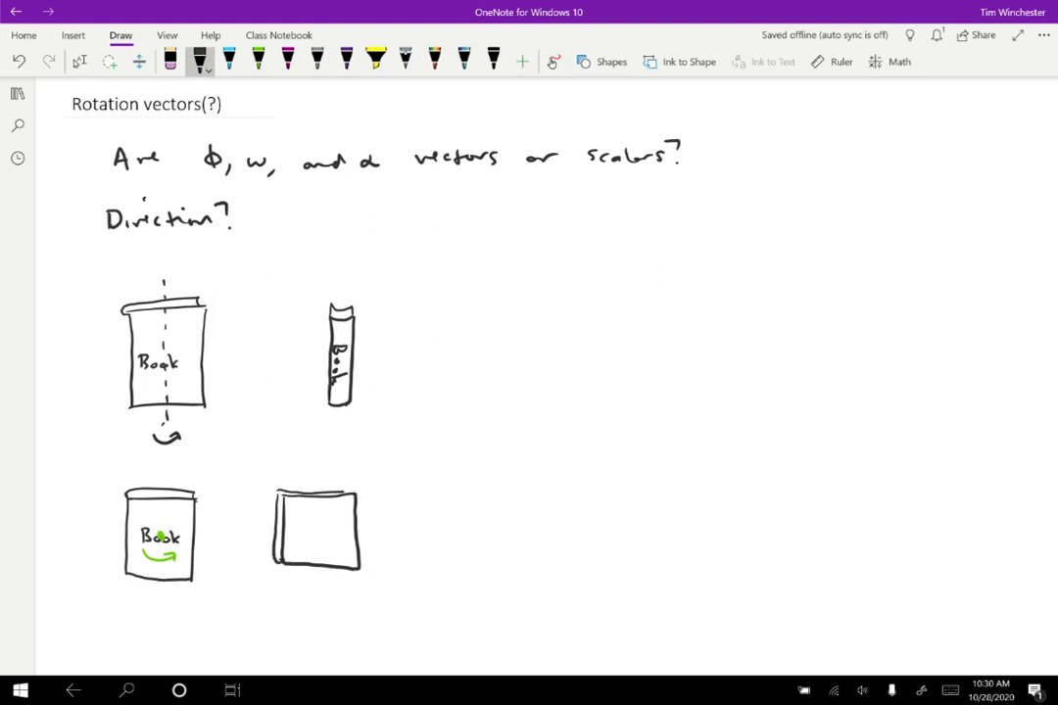
left_click_drag(304, 545, 323, 537)
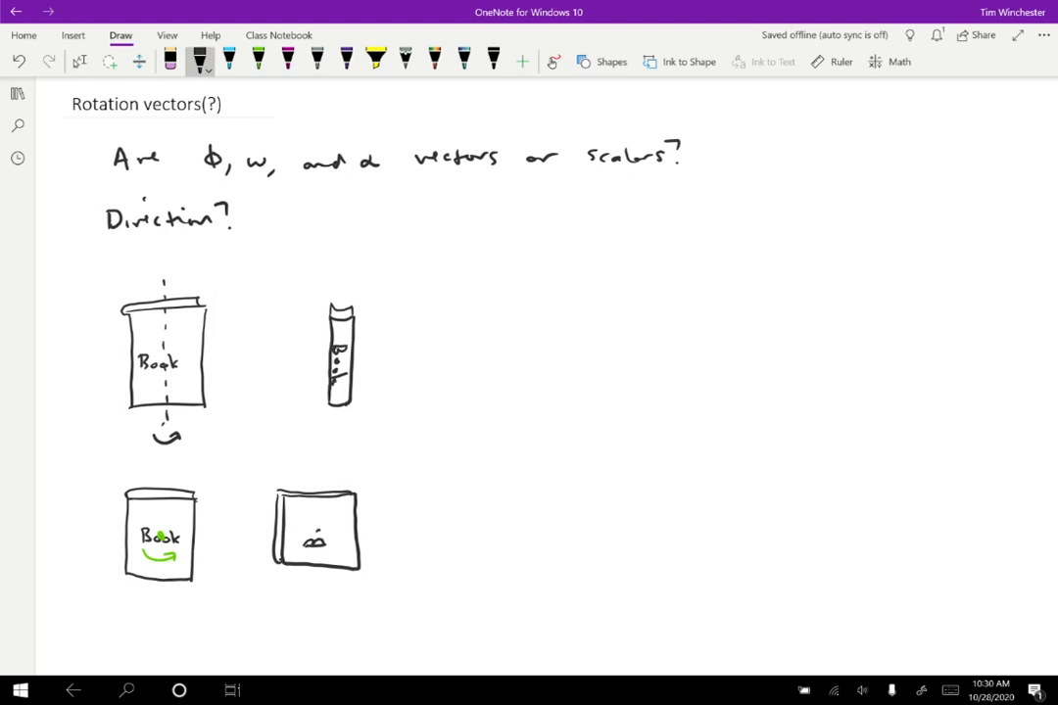
left_click_drag(303, 519, 323, 533)
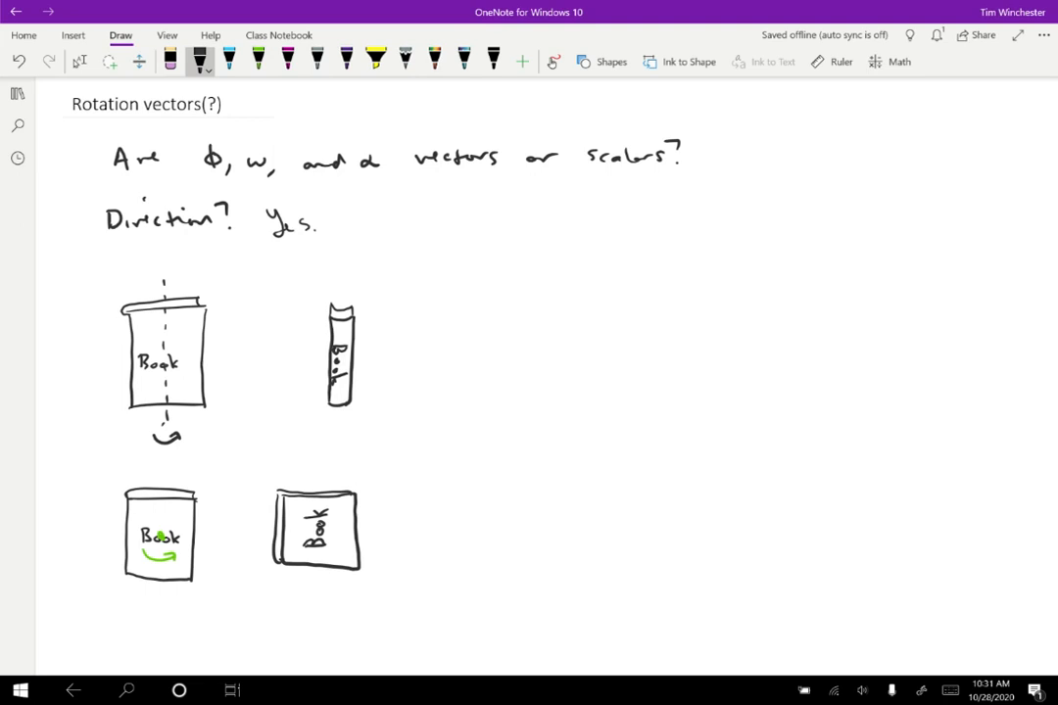
Sketch two rotation-axis symbols joined by '+' after 'Yes.', followed by an equals sign
left_click_drag(419, 192, 420, 226)
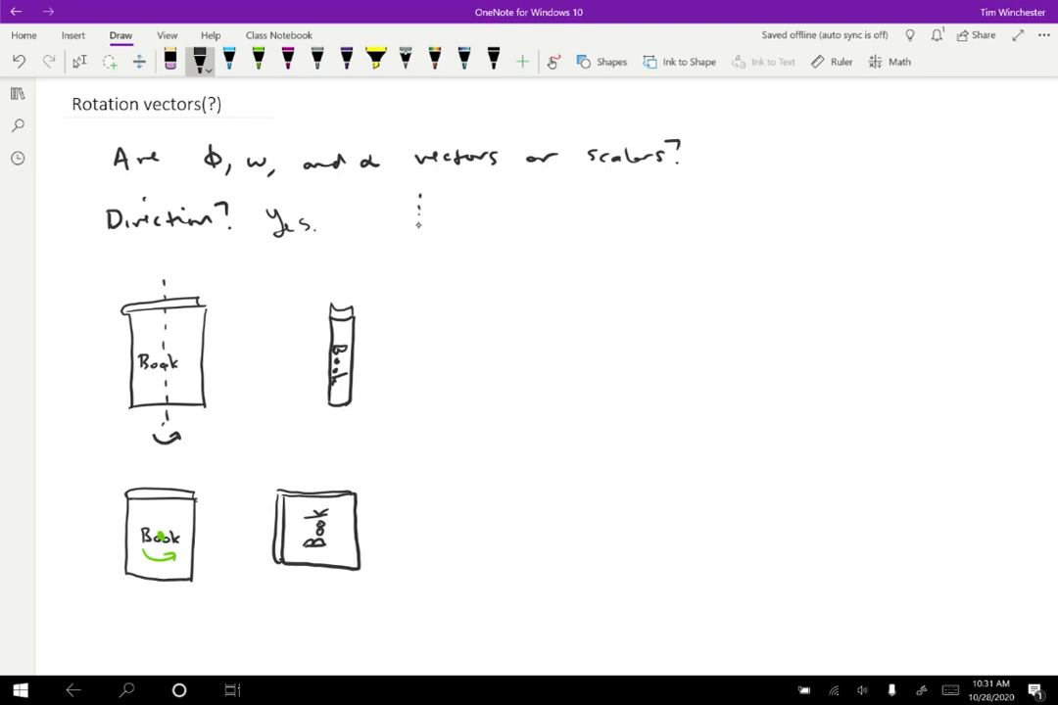
left_click_drag(417, 215, 428, 228)
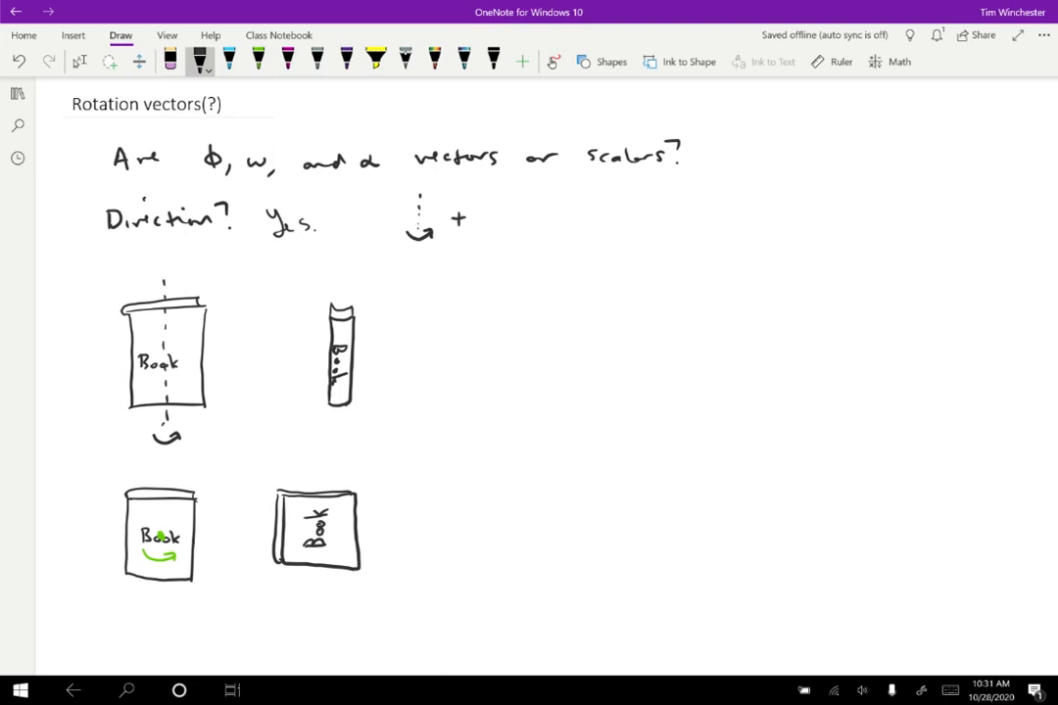
left_click_drag(494, 211, 509, 235)
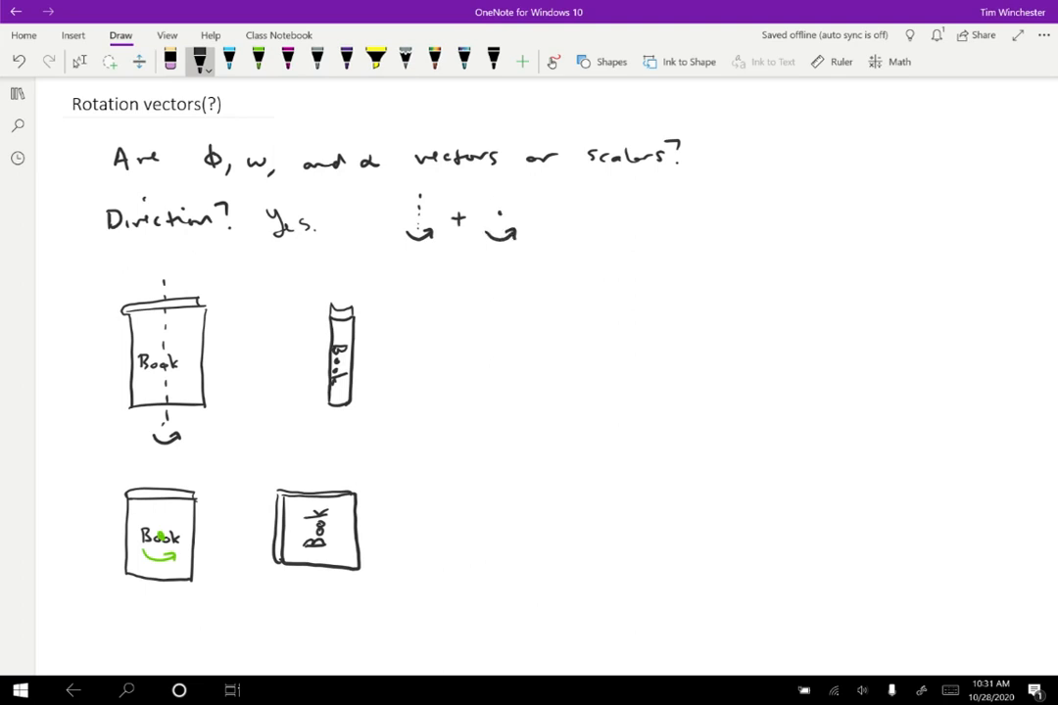
left_click(564, 223)
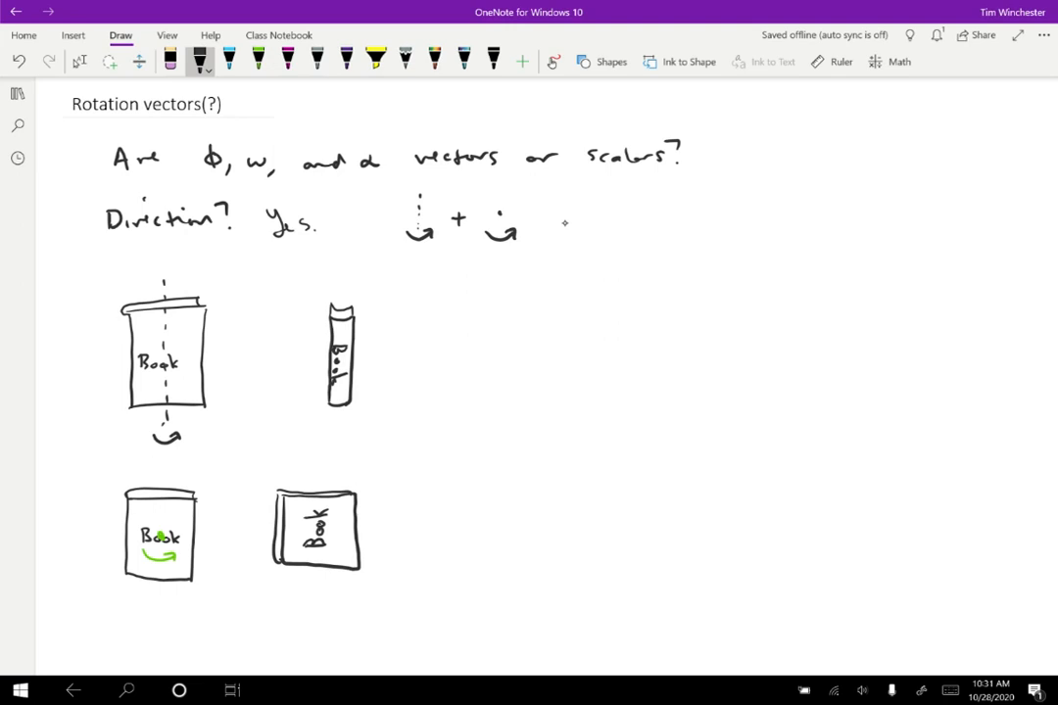
left_click_drag(558, 225, 580, 218)
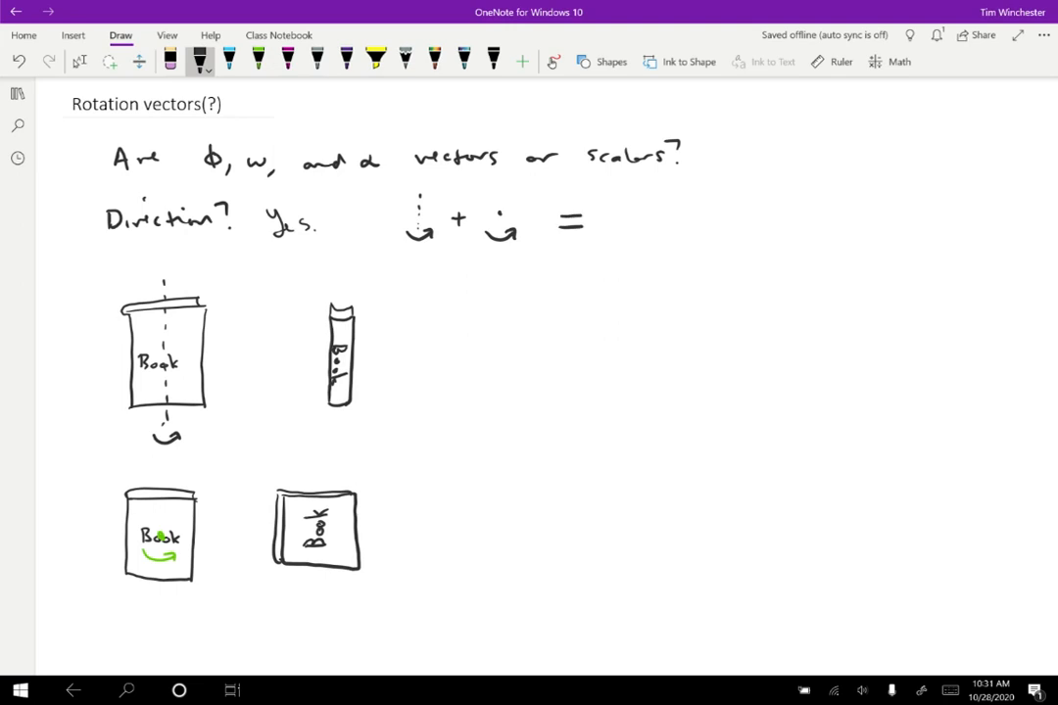
Sketch the reversed rotation sum on the right and a '?' questioning the equality
left_click_drag(611, 220, 650, 232)
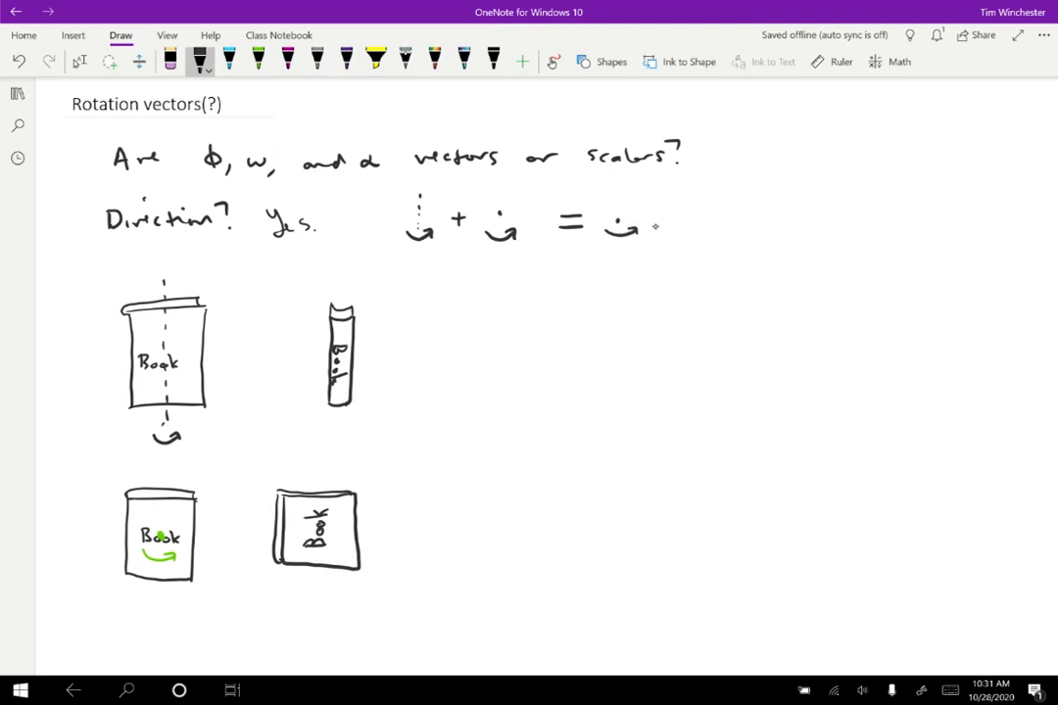
left_click_drag(674, 219, 698, 235)
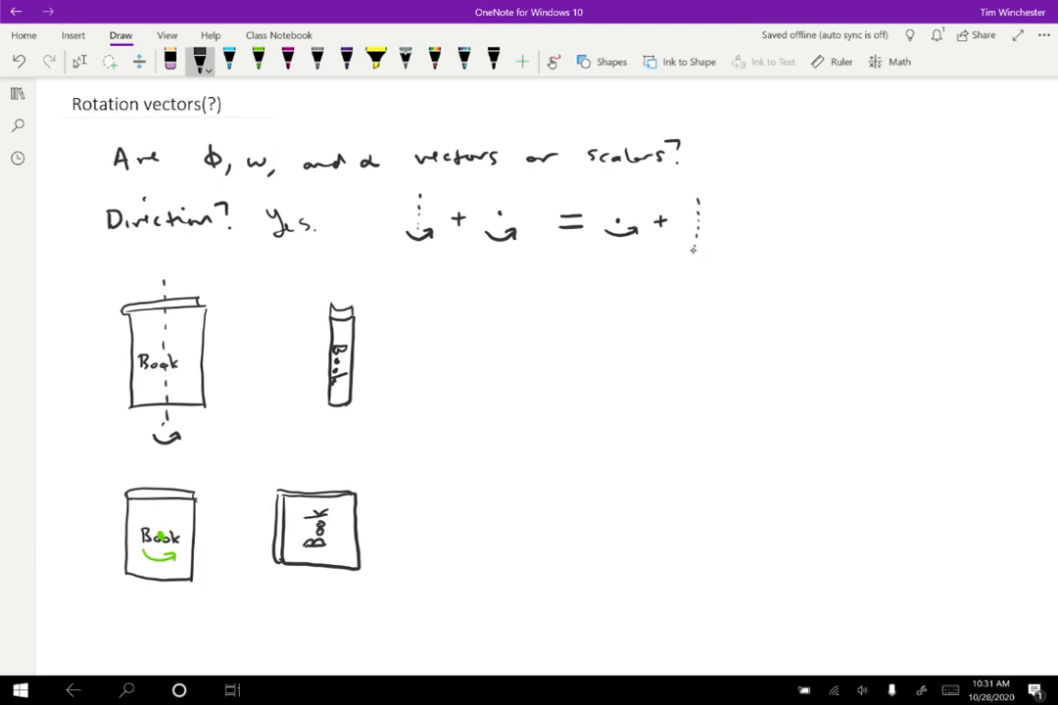
left_click_drag(686, 250, 705, 257)
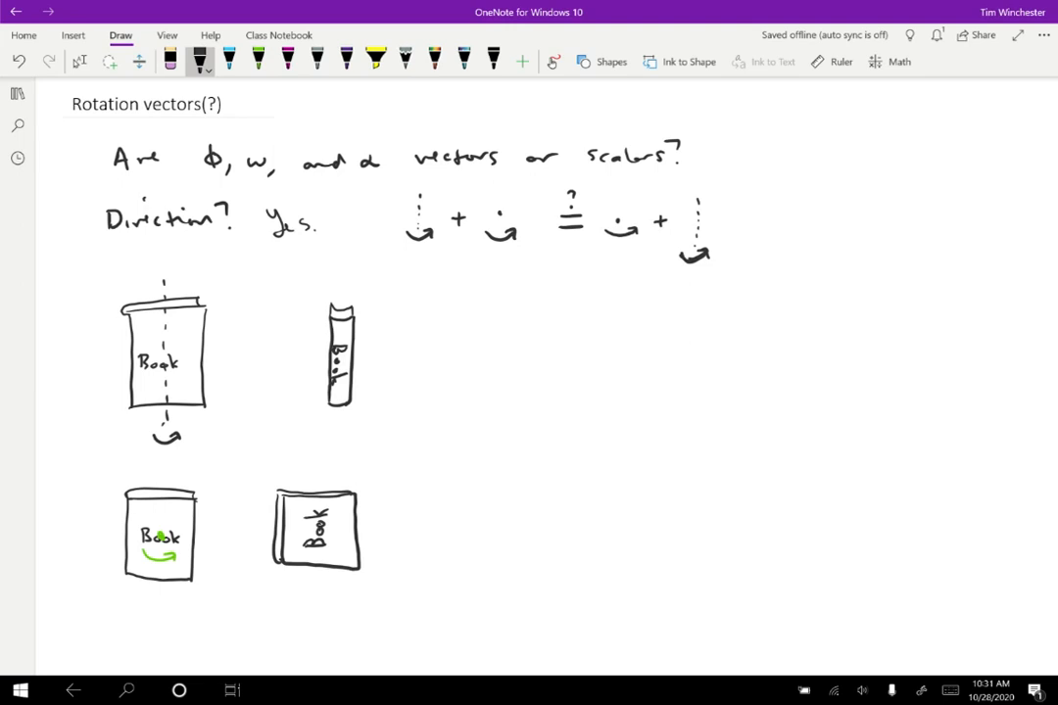
left_click(258, 61)
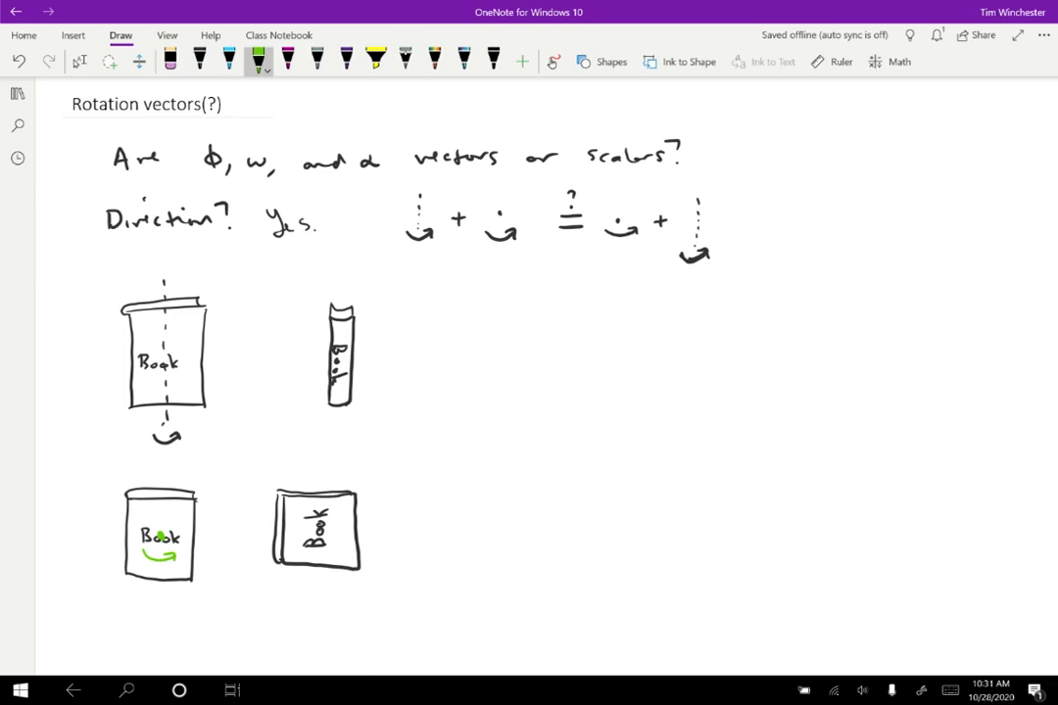
Mark green second rotations on the turned books and sketch the upper result: a flat book labelled Book after an arrow
left_click_drag(318, 382, 363, 372)
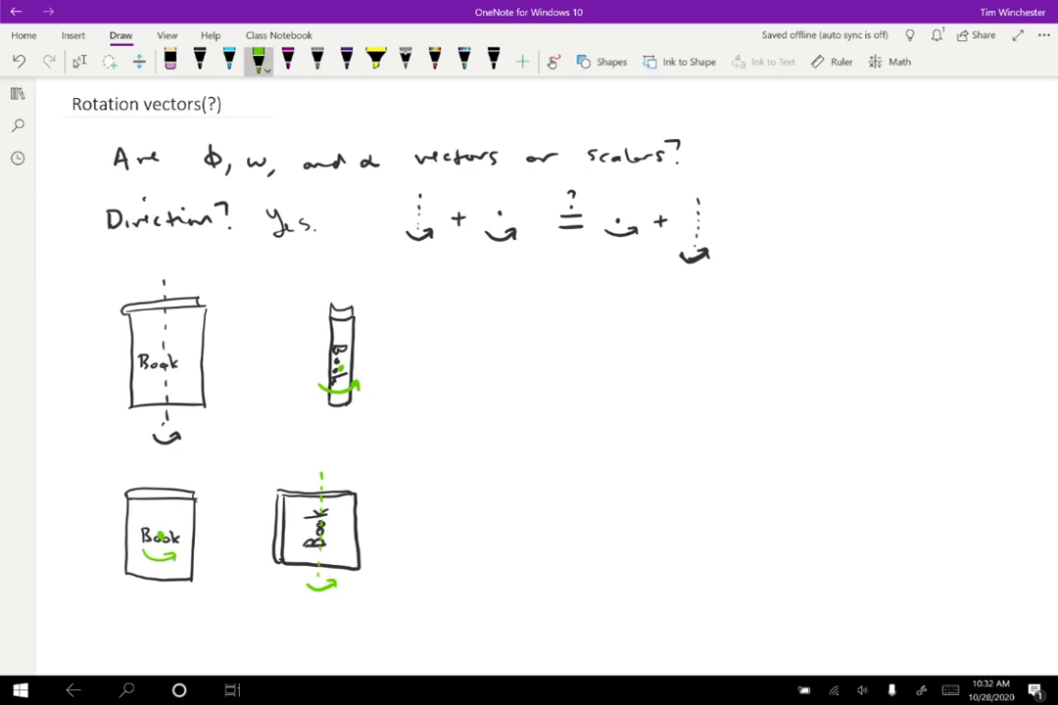
left_click(200, 61)
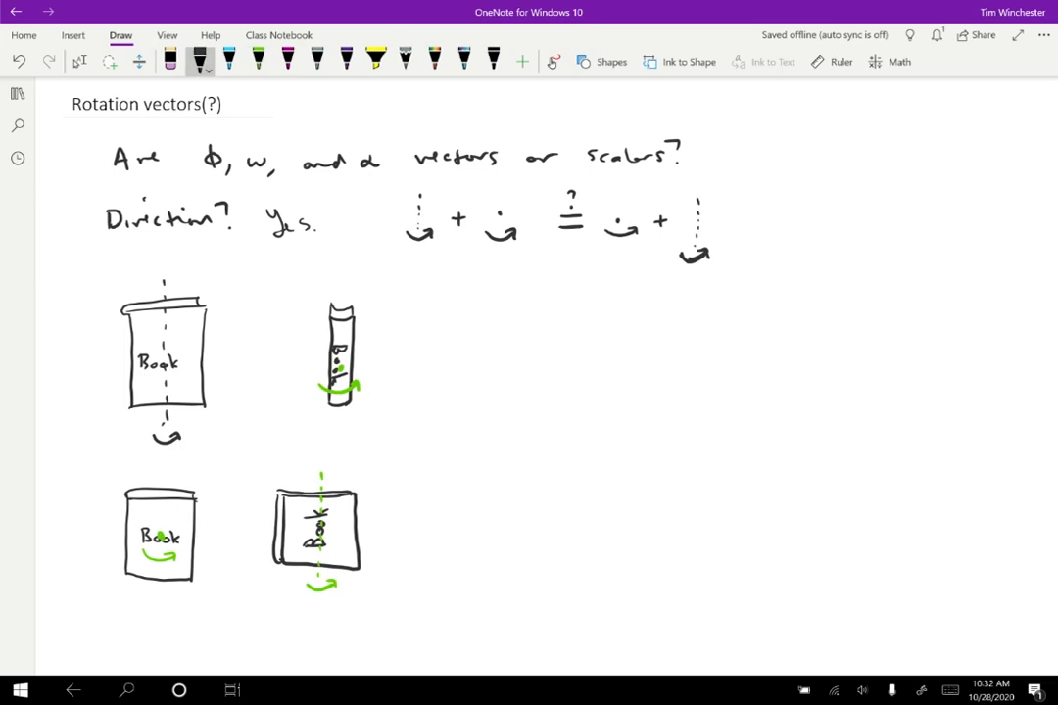
left_click_drag(411, 354, 435, 355)
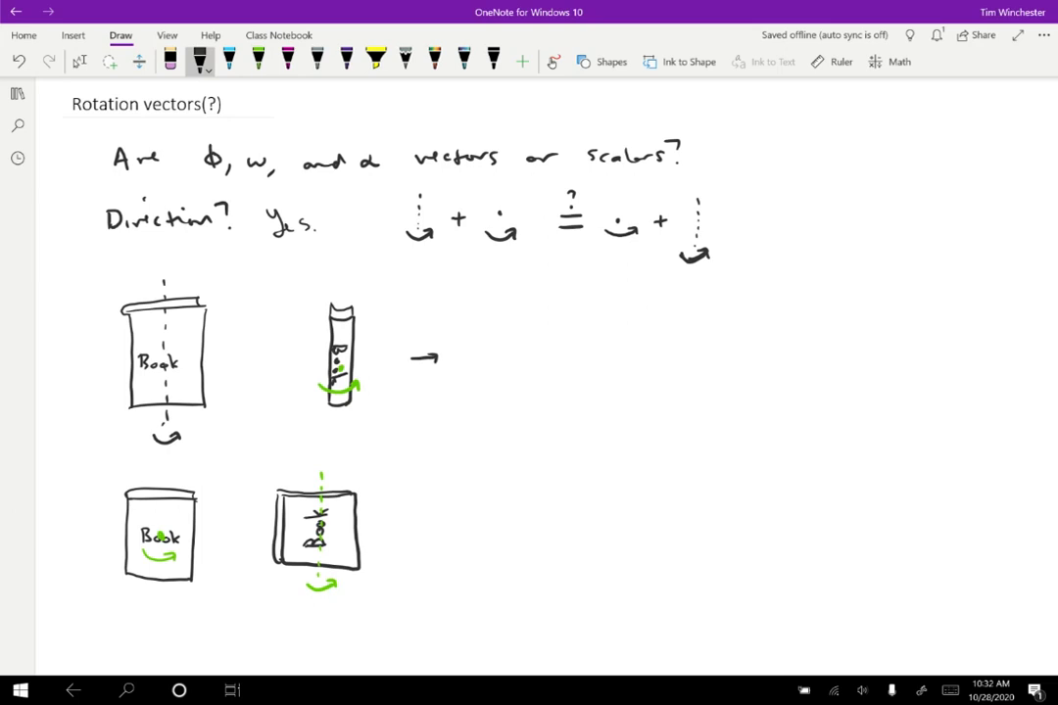
left_click_drag(480, 357, 506, 357)
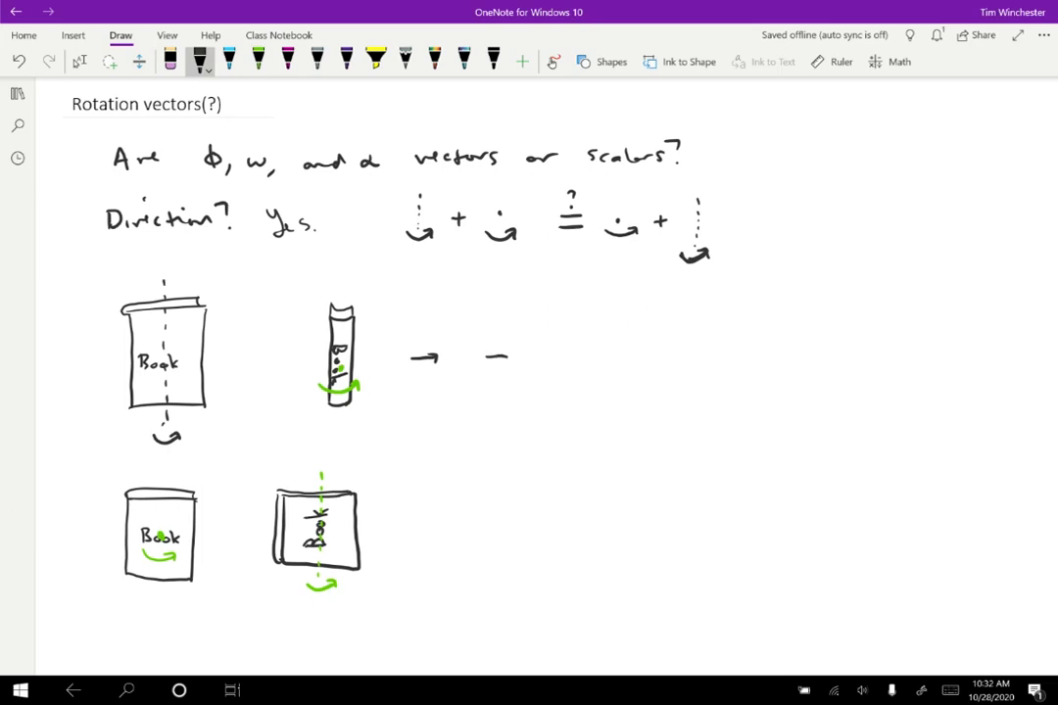
left_click_drag(480, 368, 564, 357)
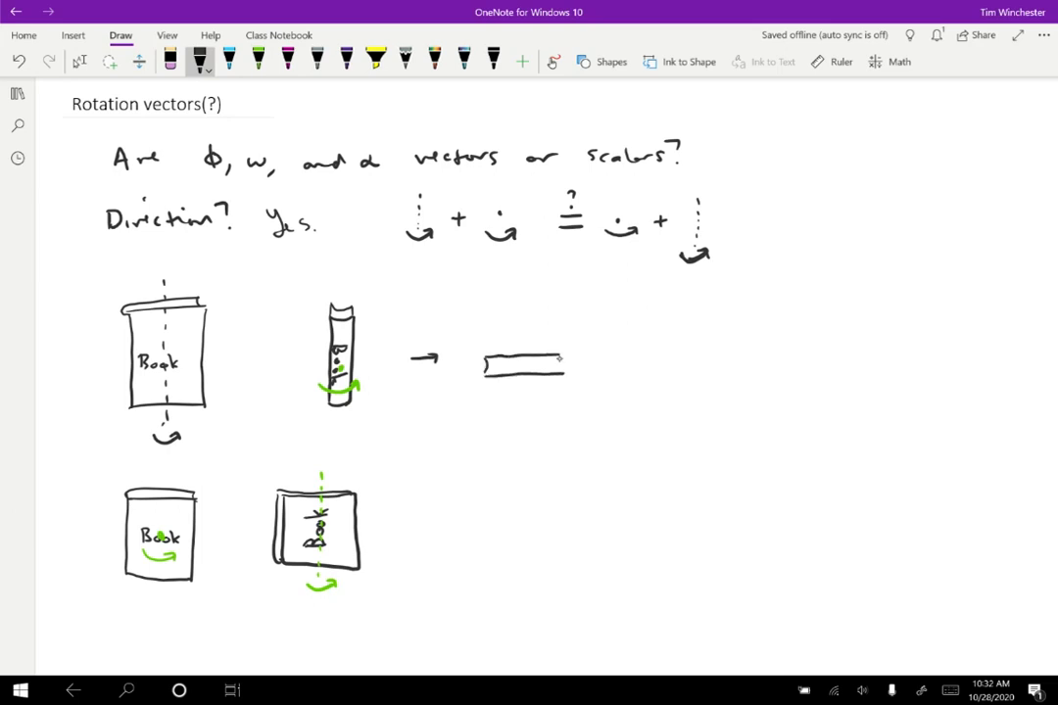
left_click(499, 366)
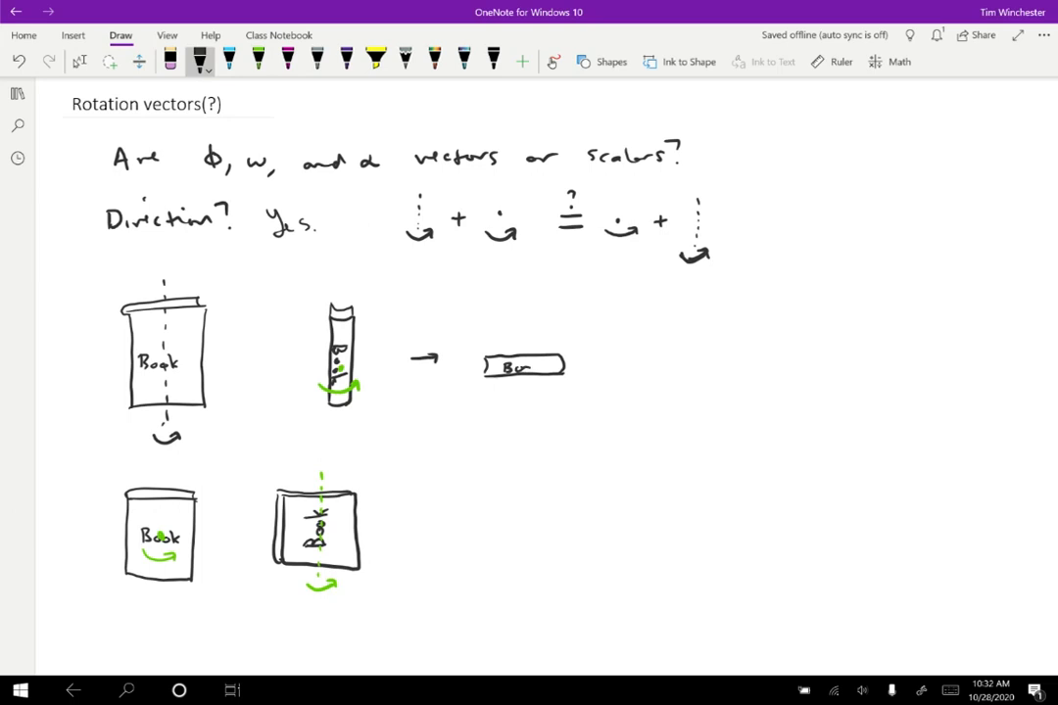
left_click(525, 367)
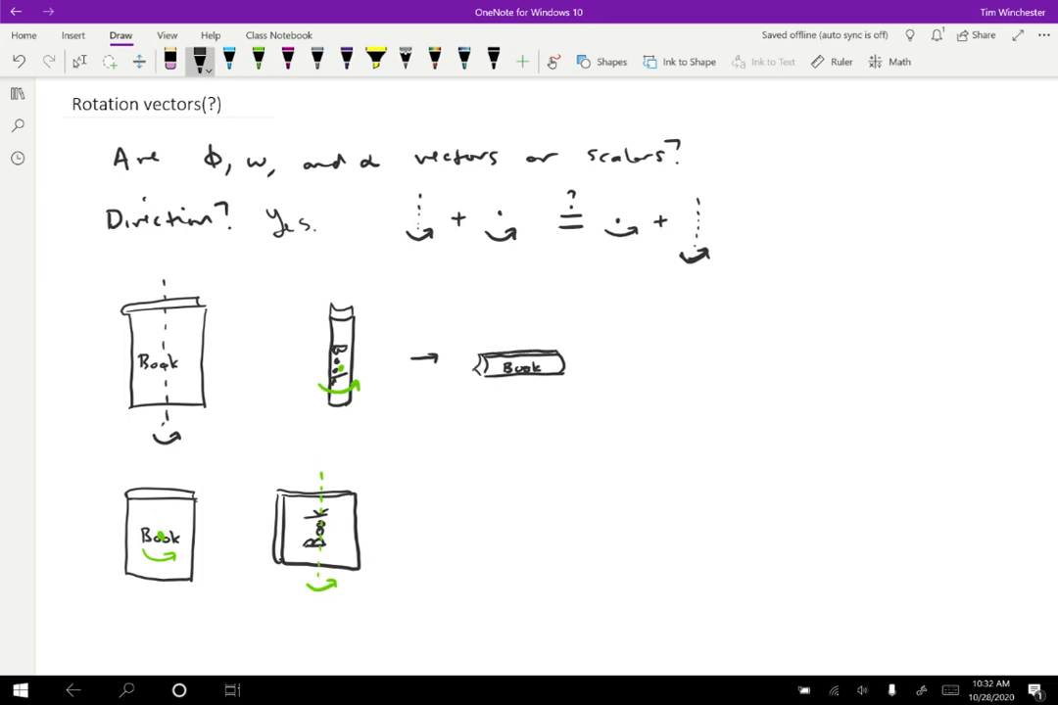
Sketch an arrow after the lower turned book and its upright resulting book
left_click_drag(399, 524, 427, 523)
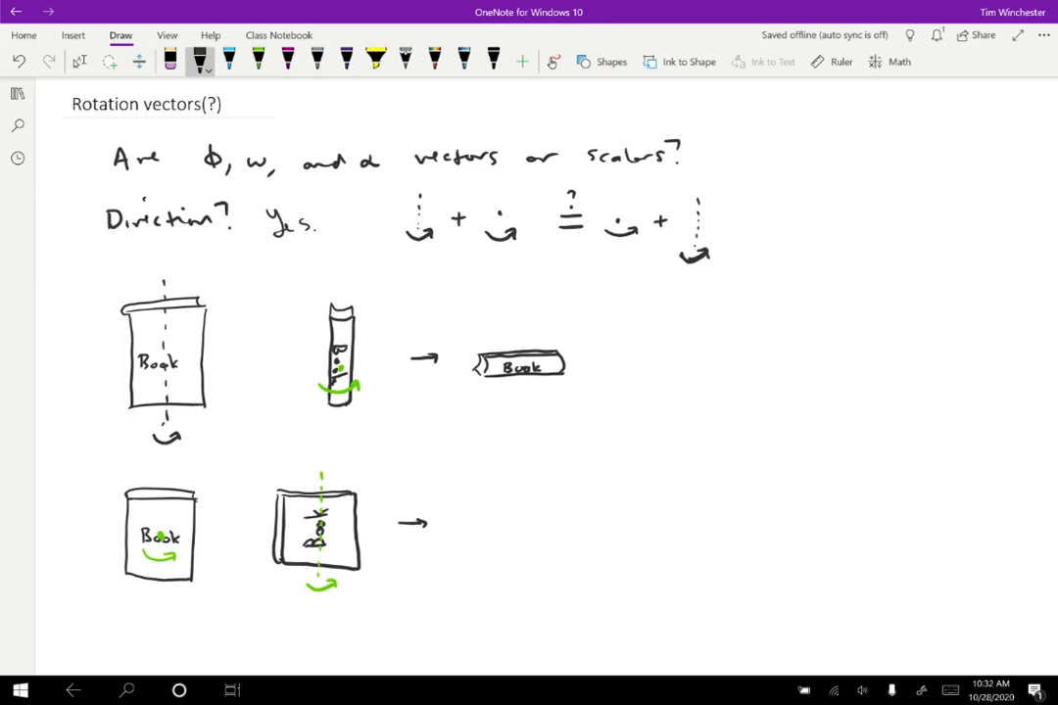
left_click_drag(486, 505, 494, 584)
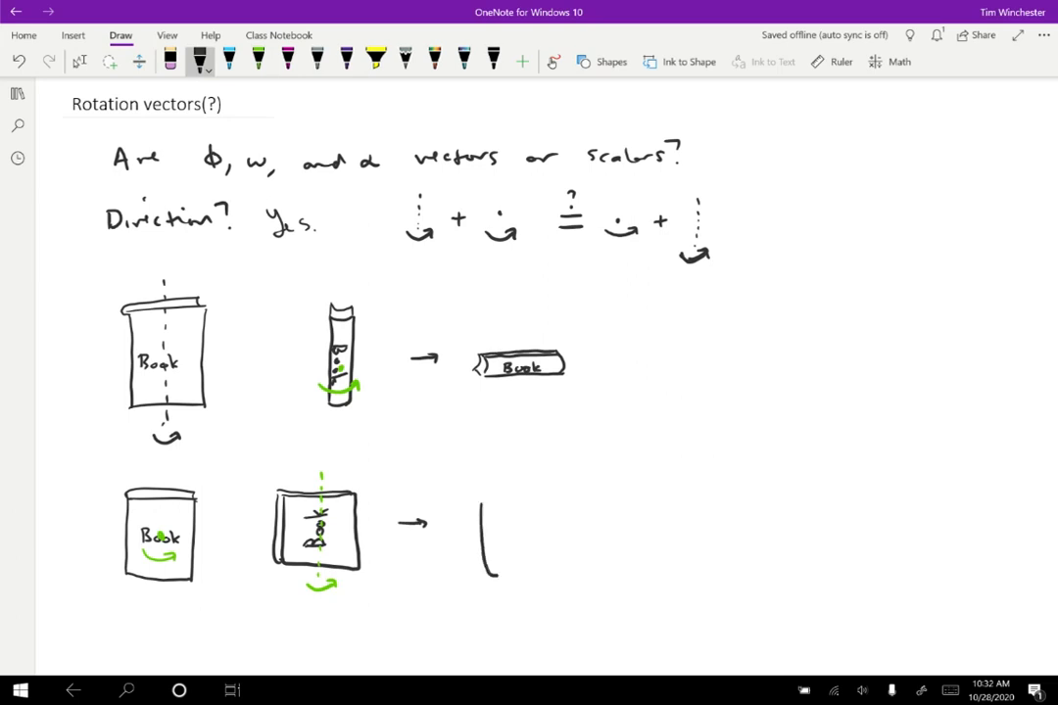
left_click_drag(486, 499, 493, 564)
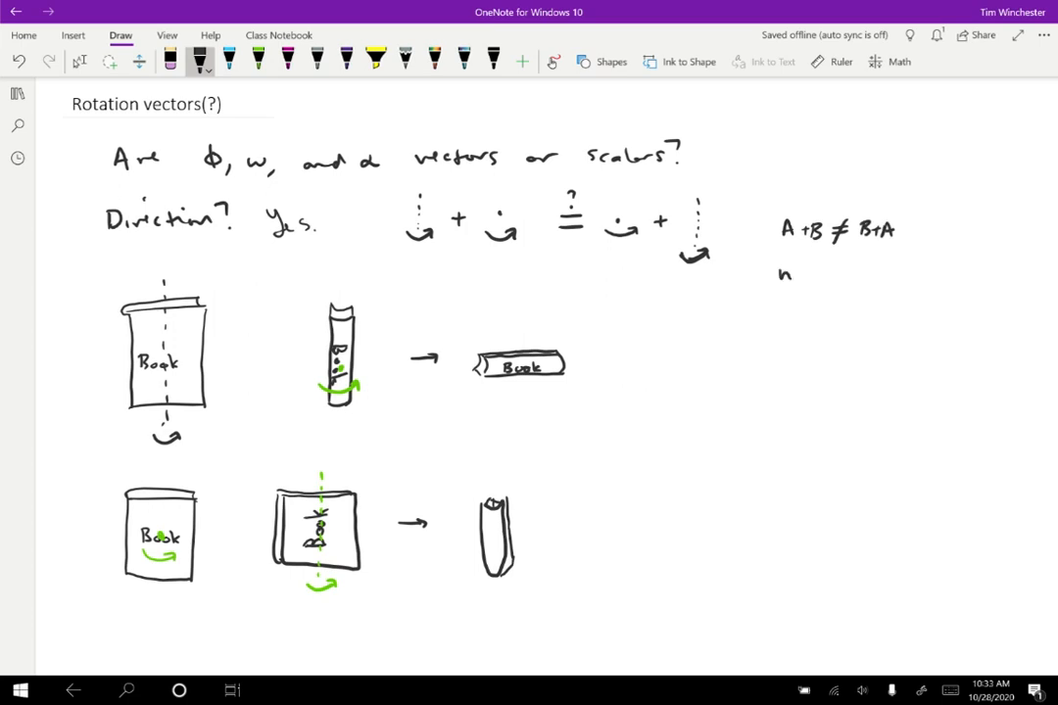
Note under 'A+B ≠ B+A' that the rotation is 'not a vector' and 'not a scalar'
type("not a vector")
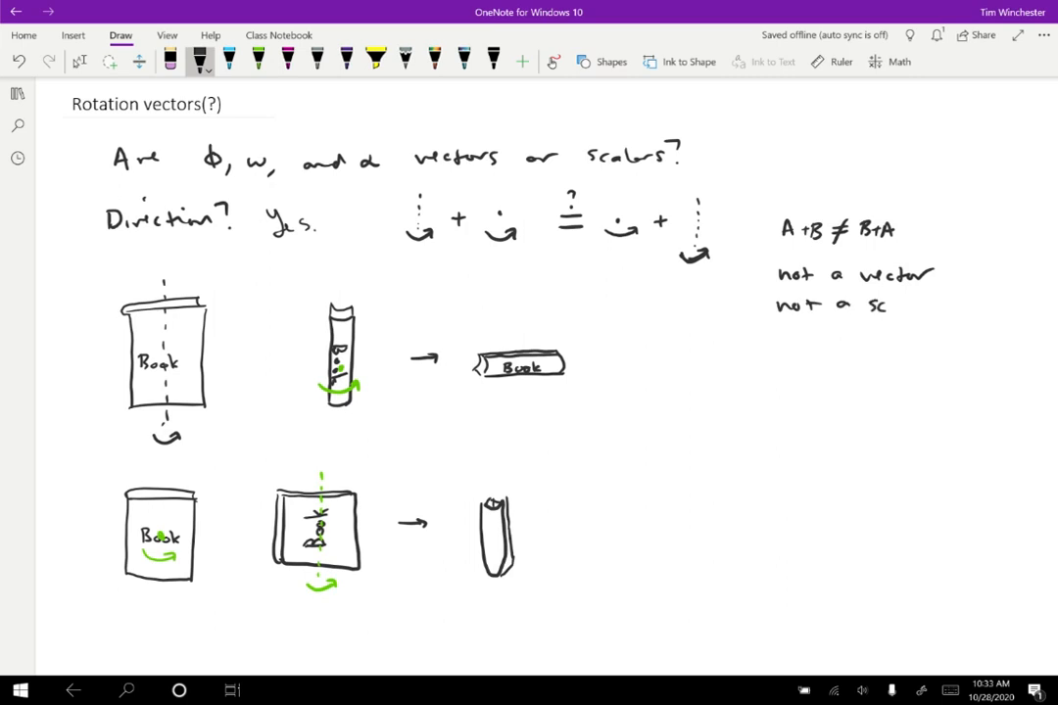
type("alar")
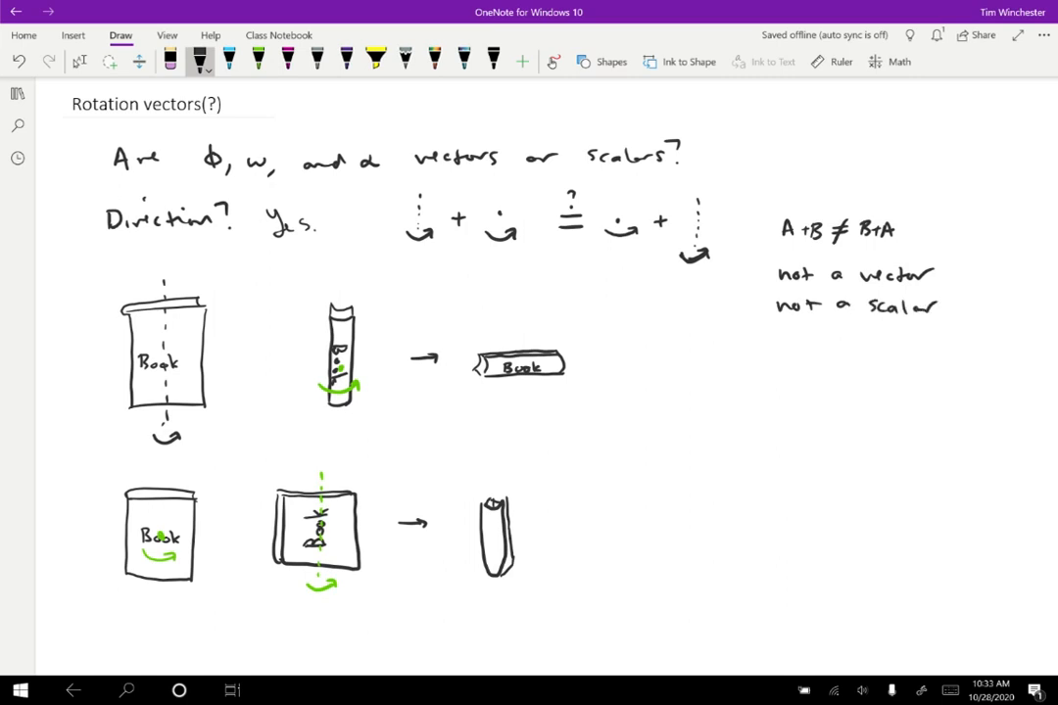
scroll("down", 3)
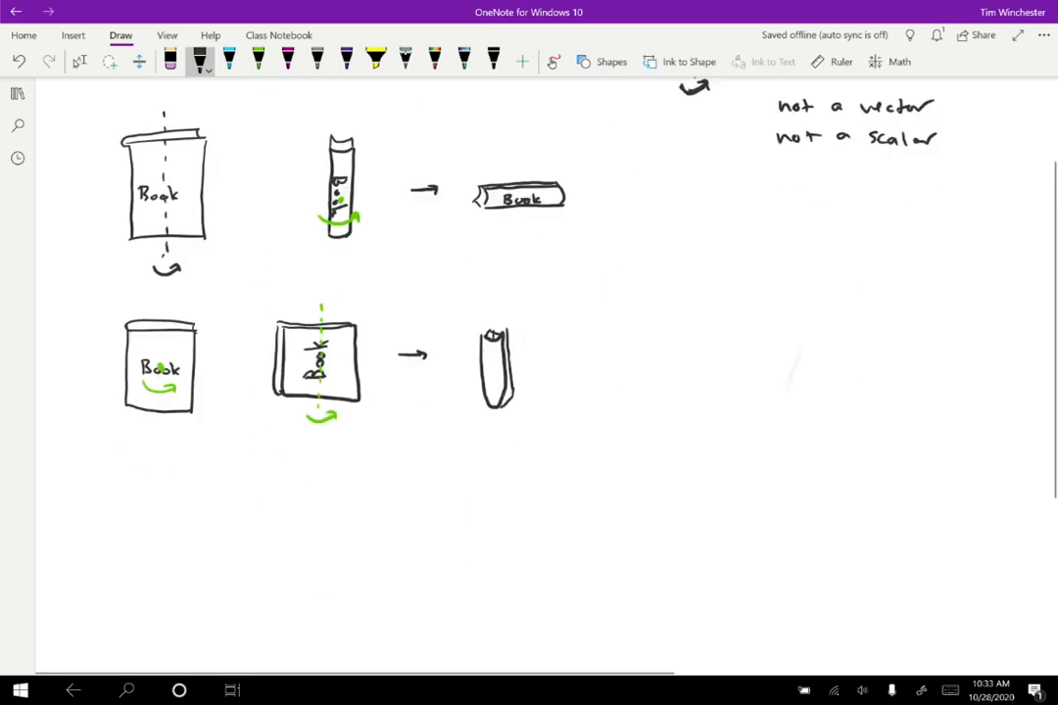
Write 'Notice small rotations dφ those are vectors' with a tilted book sketch
scroll("down", 3)
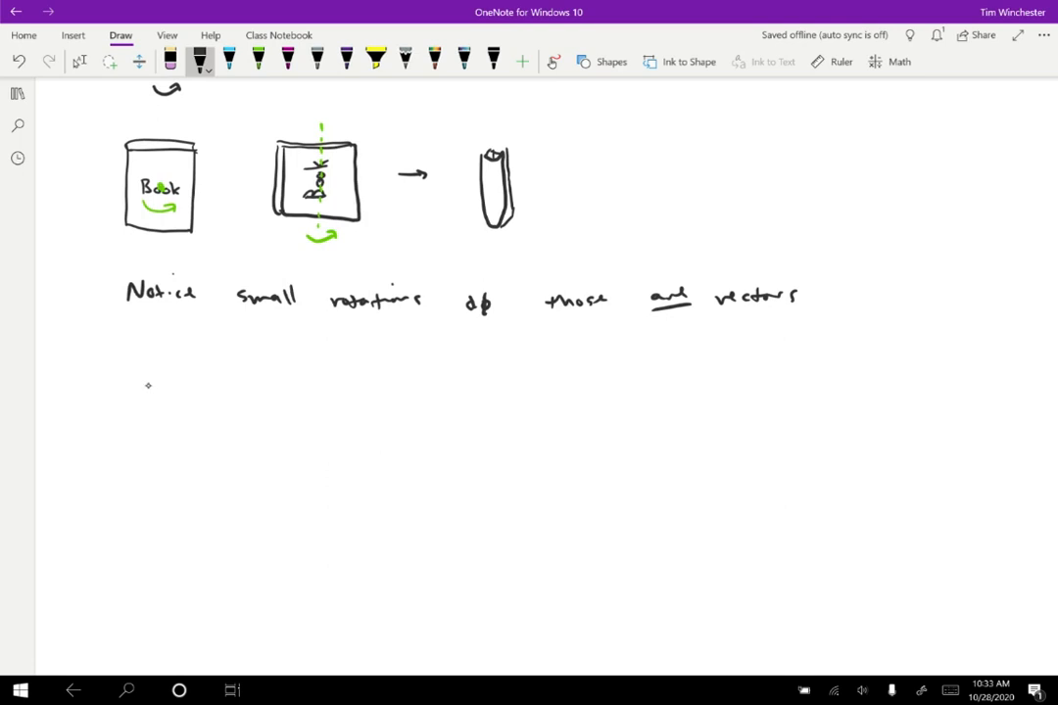
left_click_drag(147, 384, 196, 366)
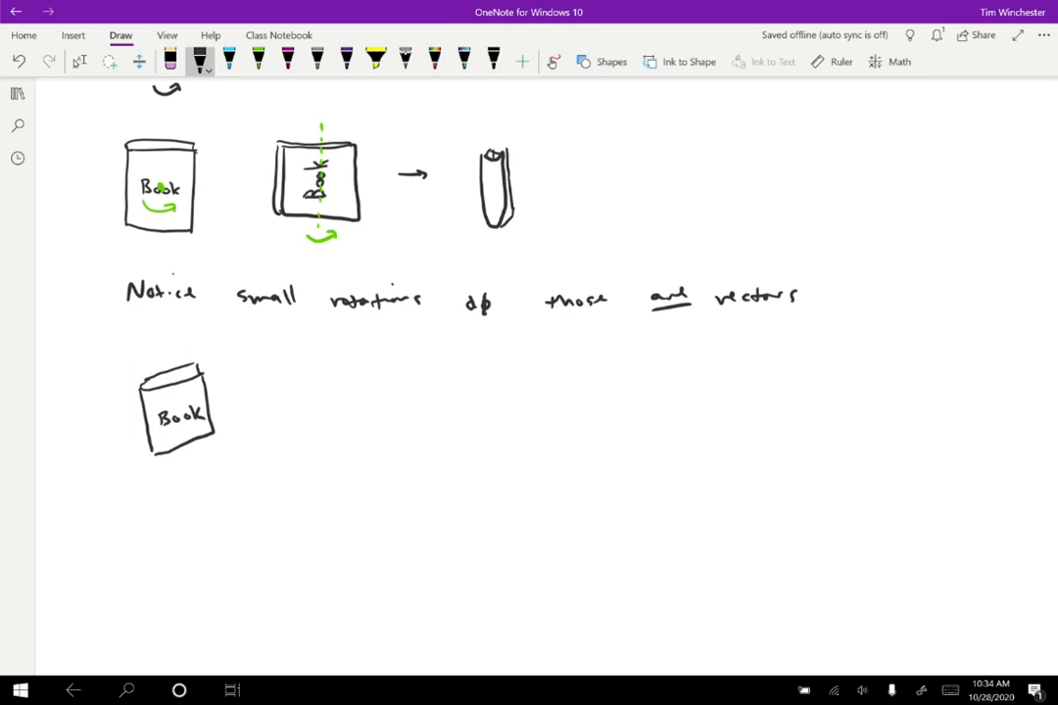
left_click_drag(469, 286, 486, 286)
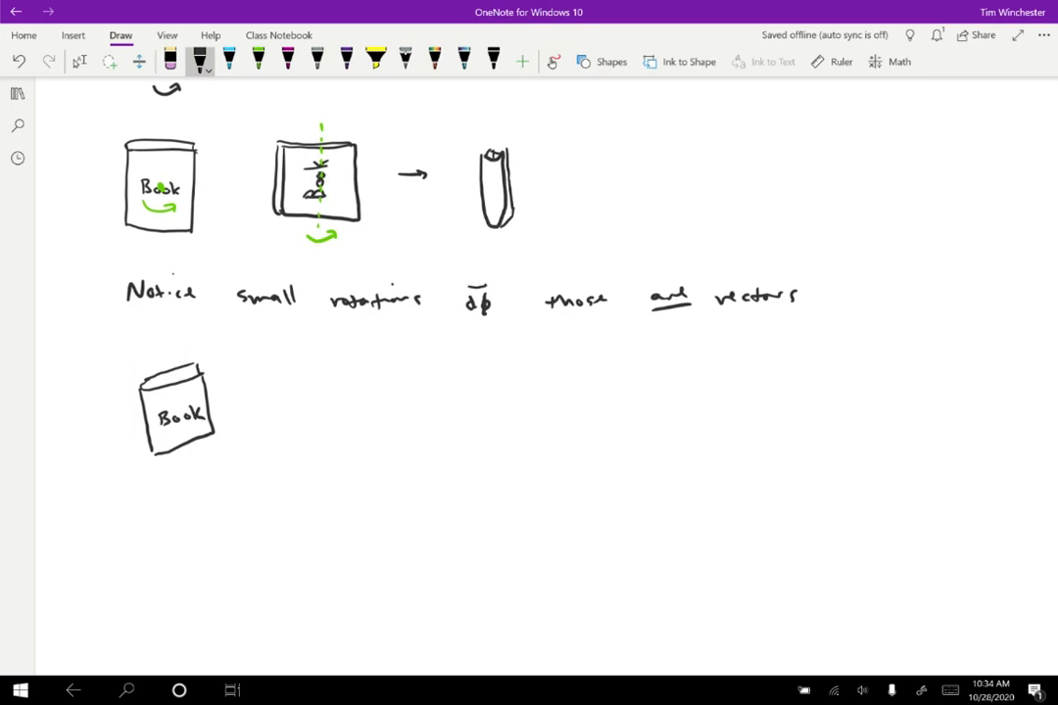
Write ω = dφ/dt and α = dω/dt with vector arrows over dφ and ω
left_click_drag(407, 382, 427, 372)
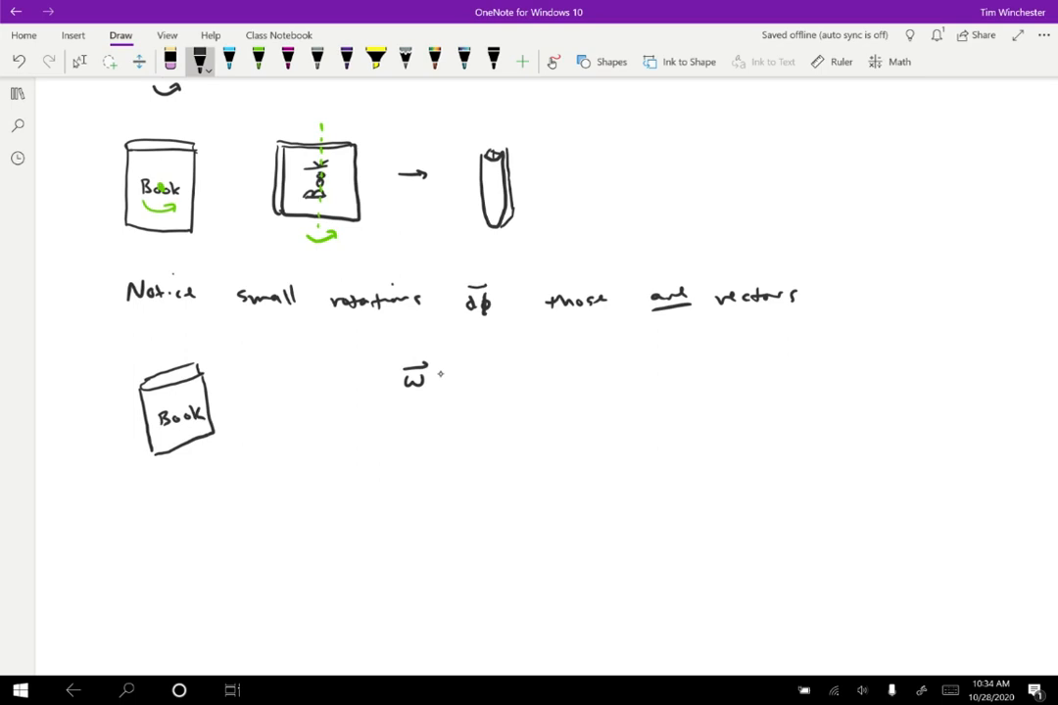
left_click_drag(440, 376, 500, 363)
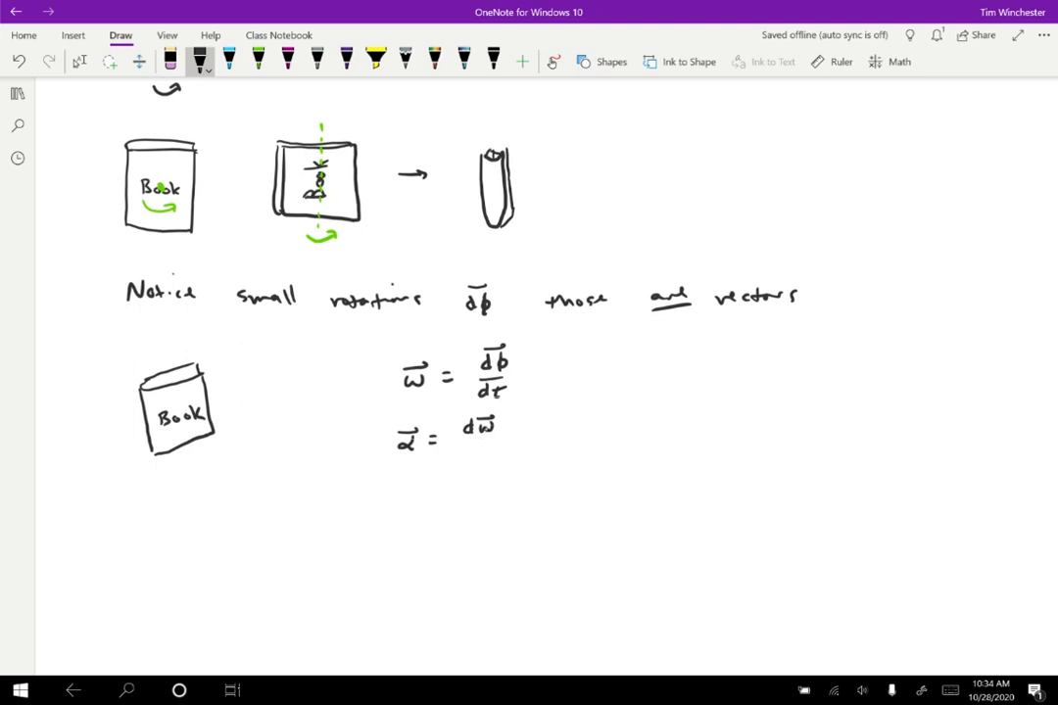
left_click_drag(470, 431, 490, 454)
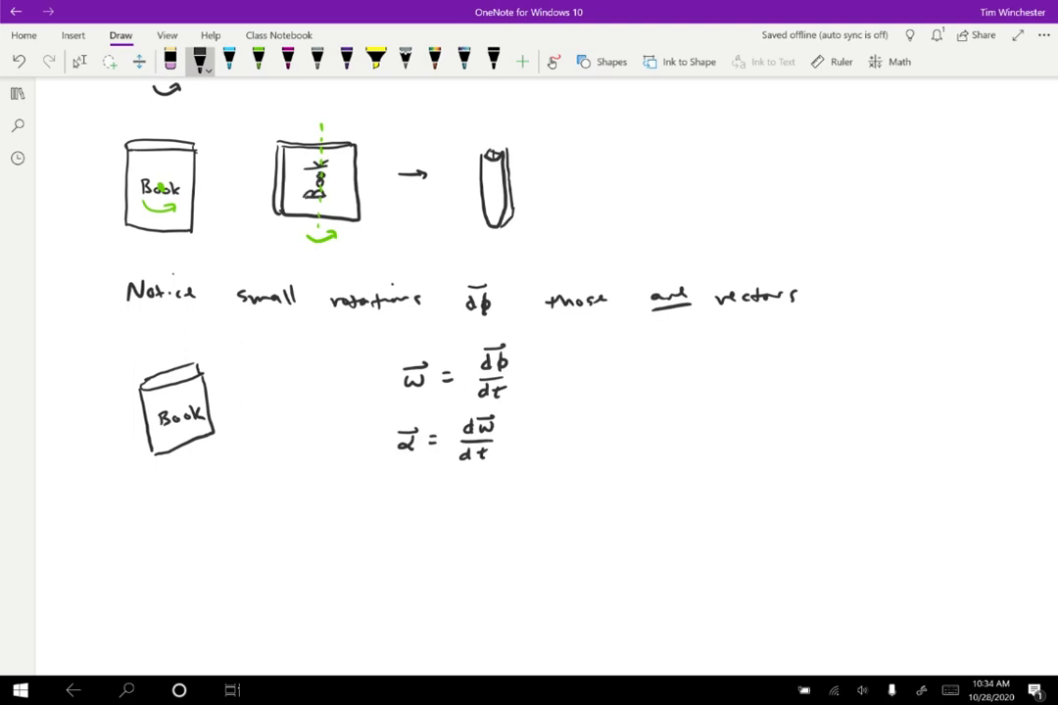